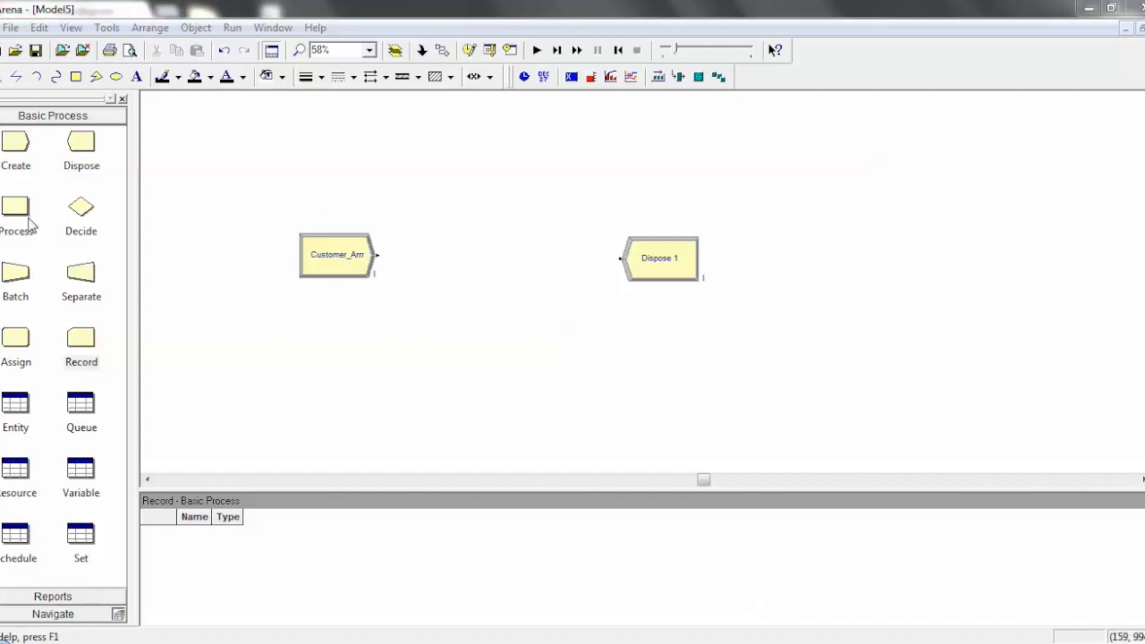
Step: Place a new Process module, Process 1, between Customer_Arr and Dispose 1
drag(14, 208, 501, 259)
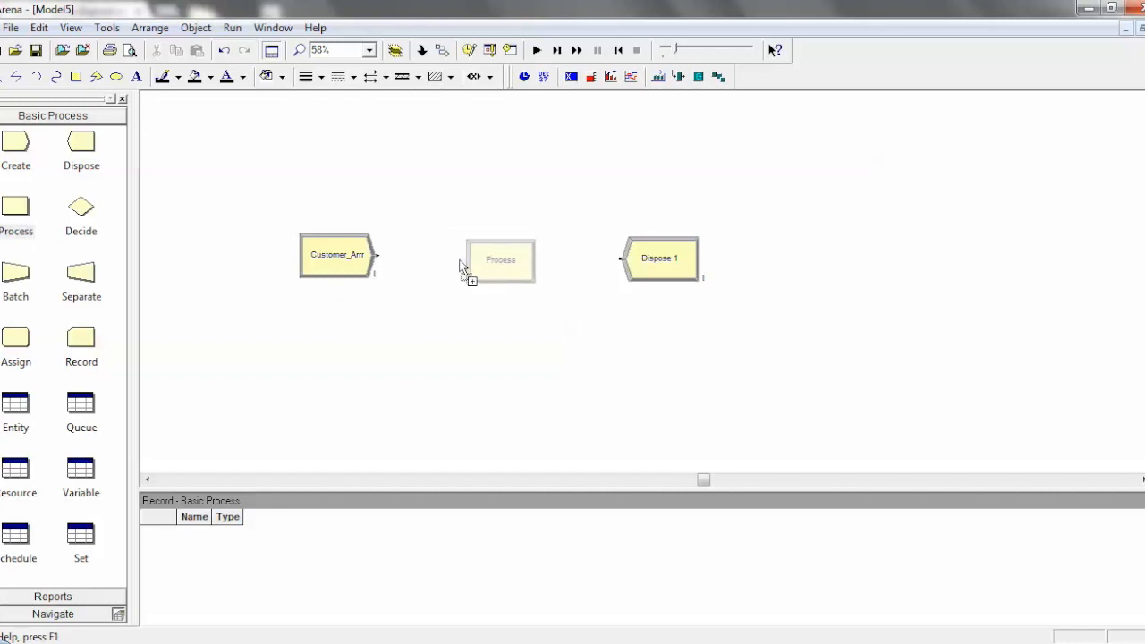
click(501, 260)
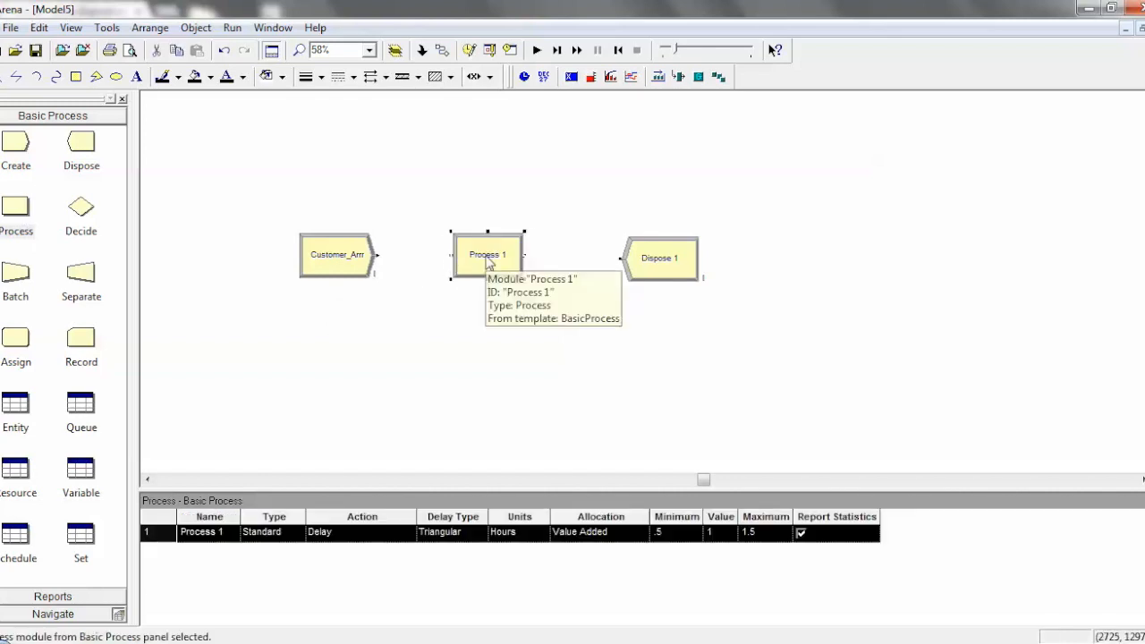
Step: Review Process 1's type and keep it as Standard
double_click(486, 254)
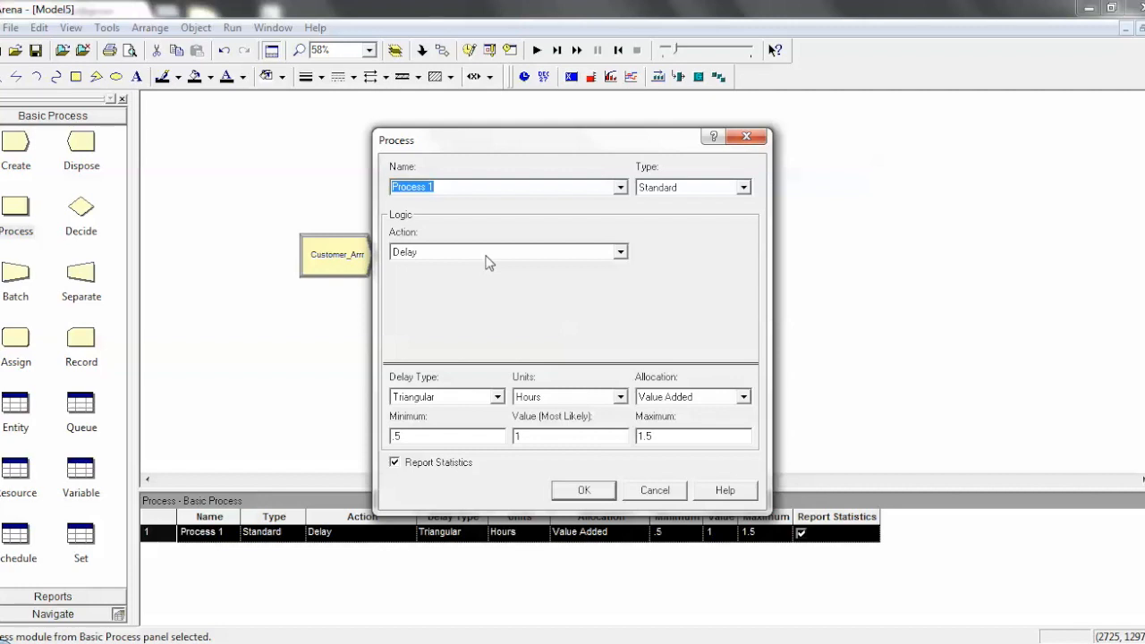
mouse_move(641, 177)
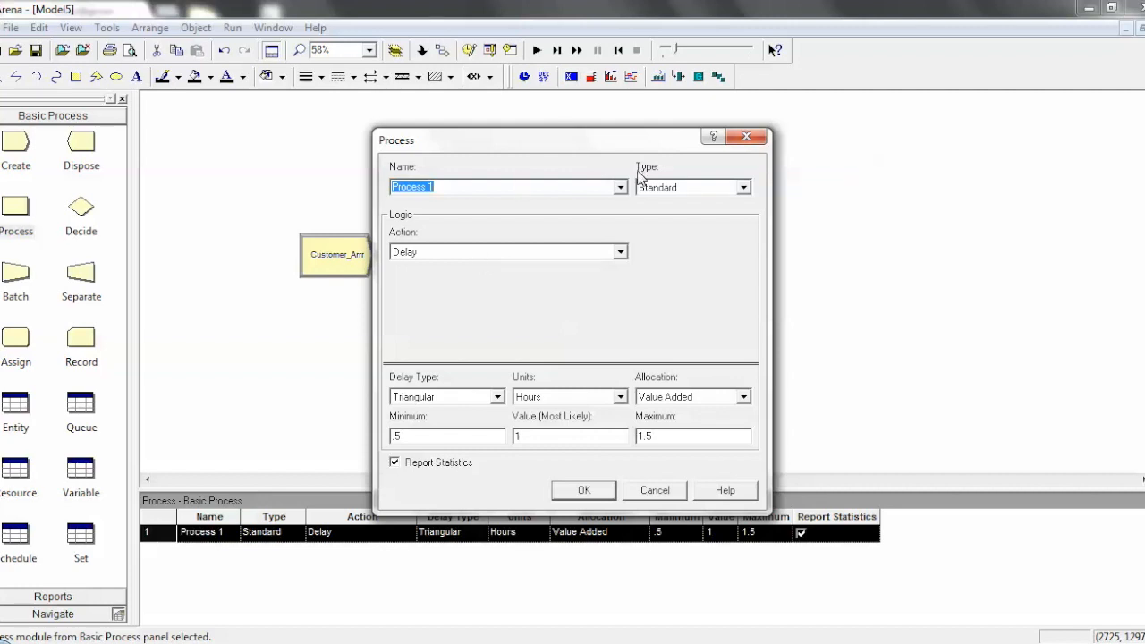
click(743, 188)
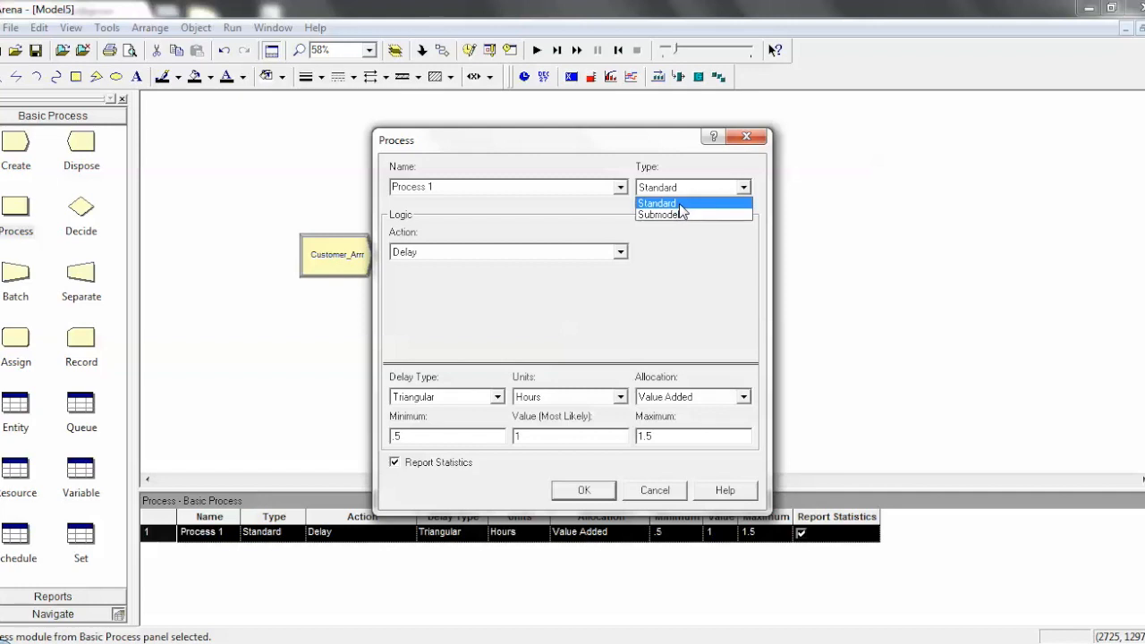
mouse_move(680, 211)
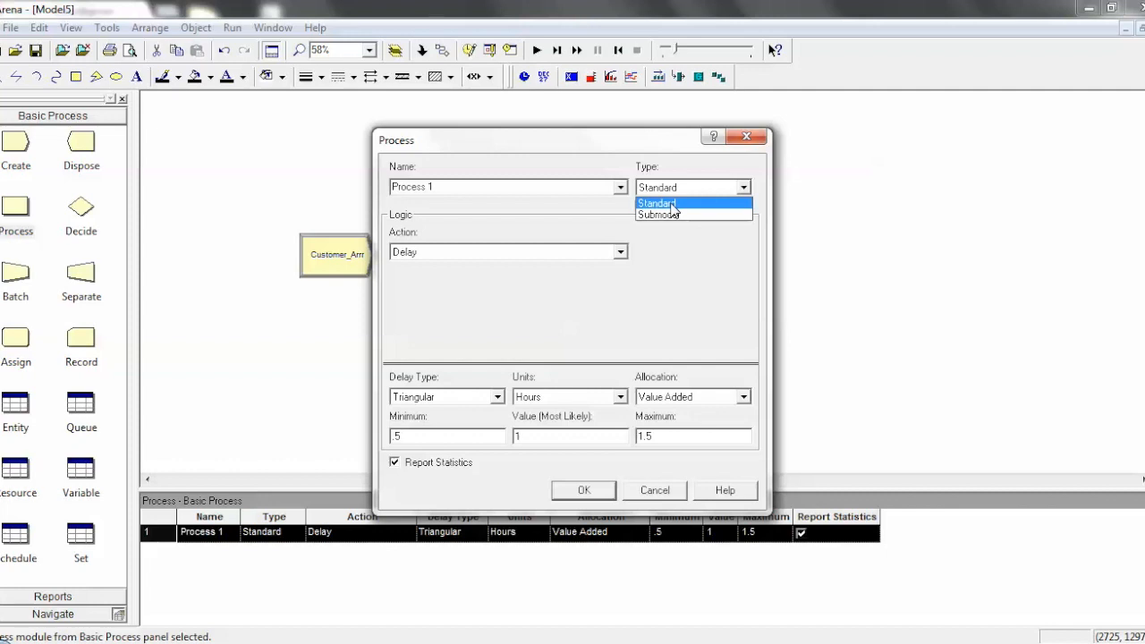
mouse_move(589, 218)
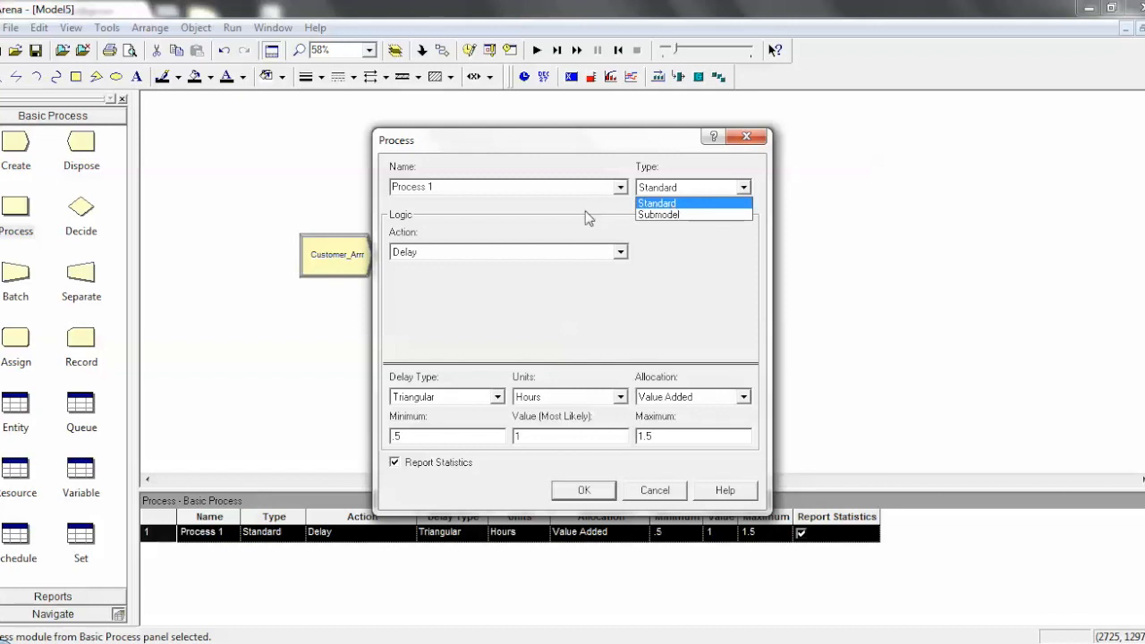
click(656, 204)
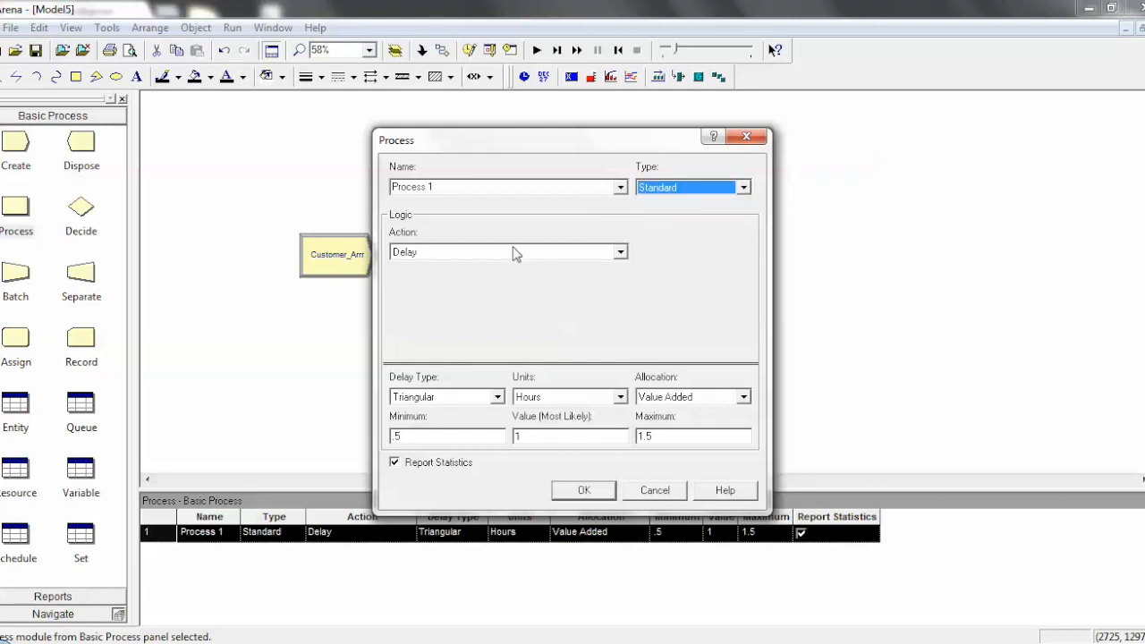
mouse_move(590, 140)
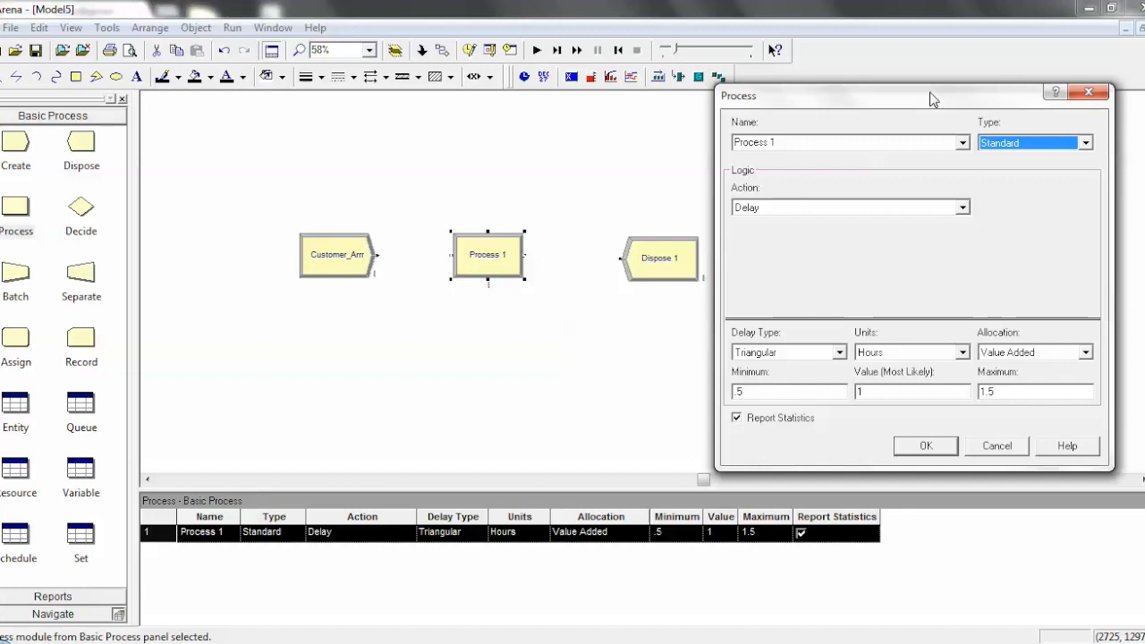
mouse_move(862, 214)
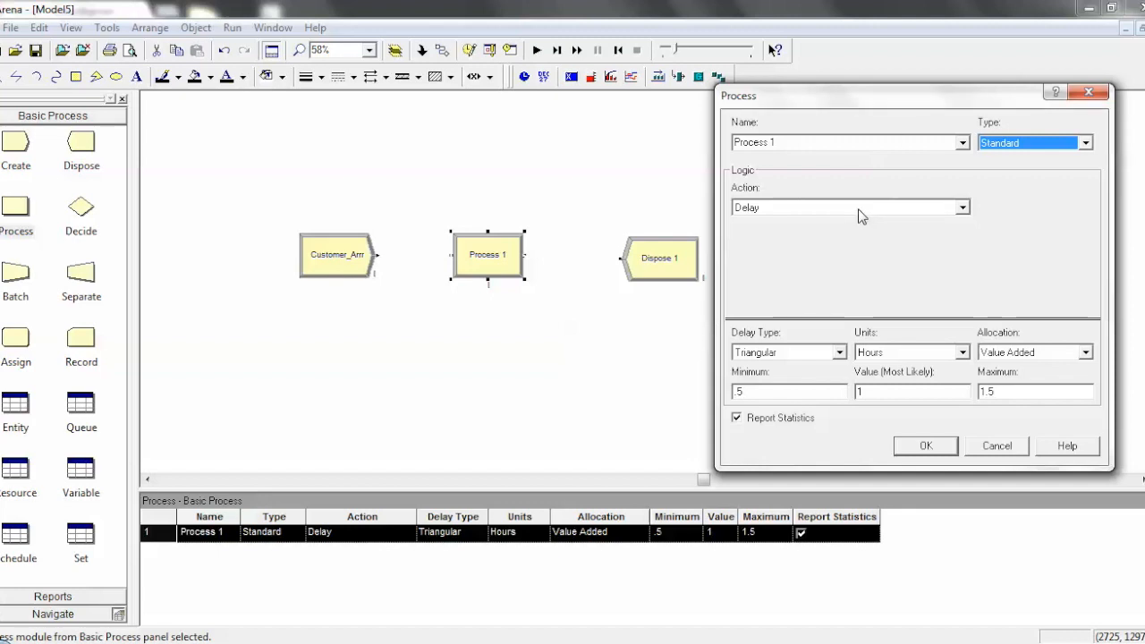
Step: Bring up Process 1's action choices, currently Delay
click(962, 207)
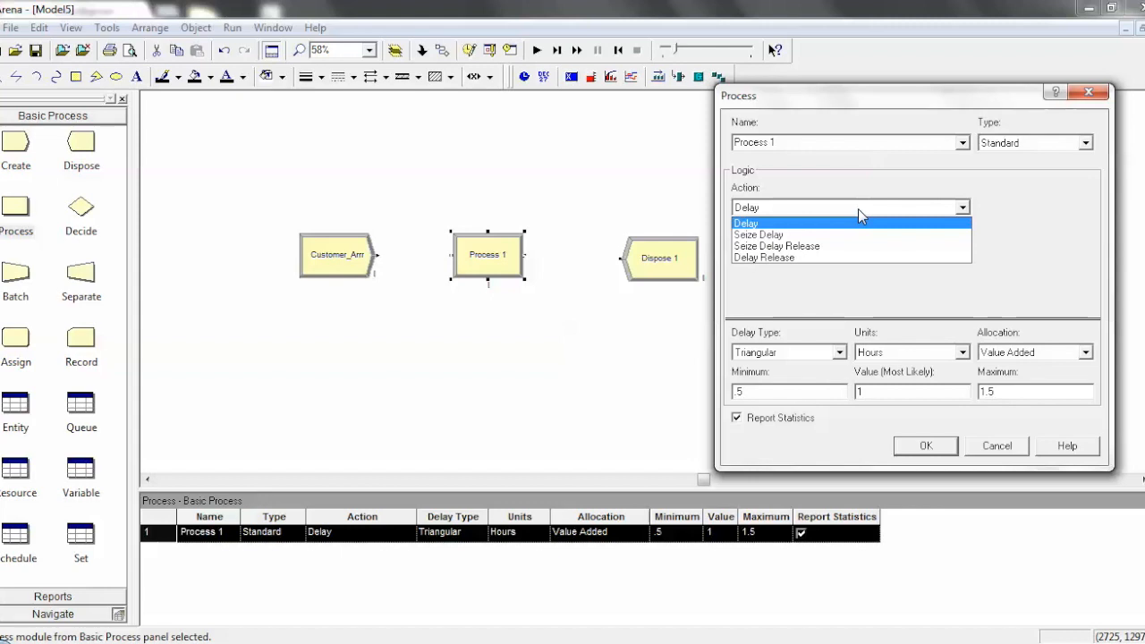
mouse_move(862, 247)
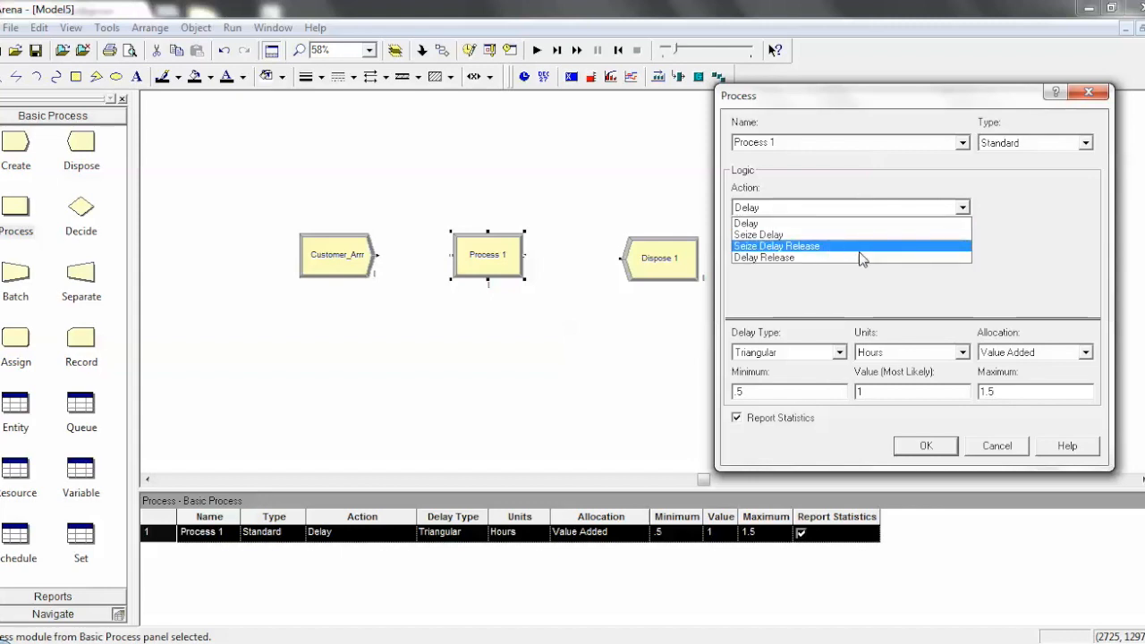
mouse_move(891, 251)
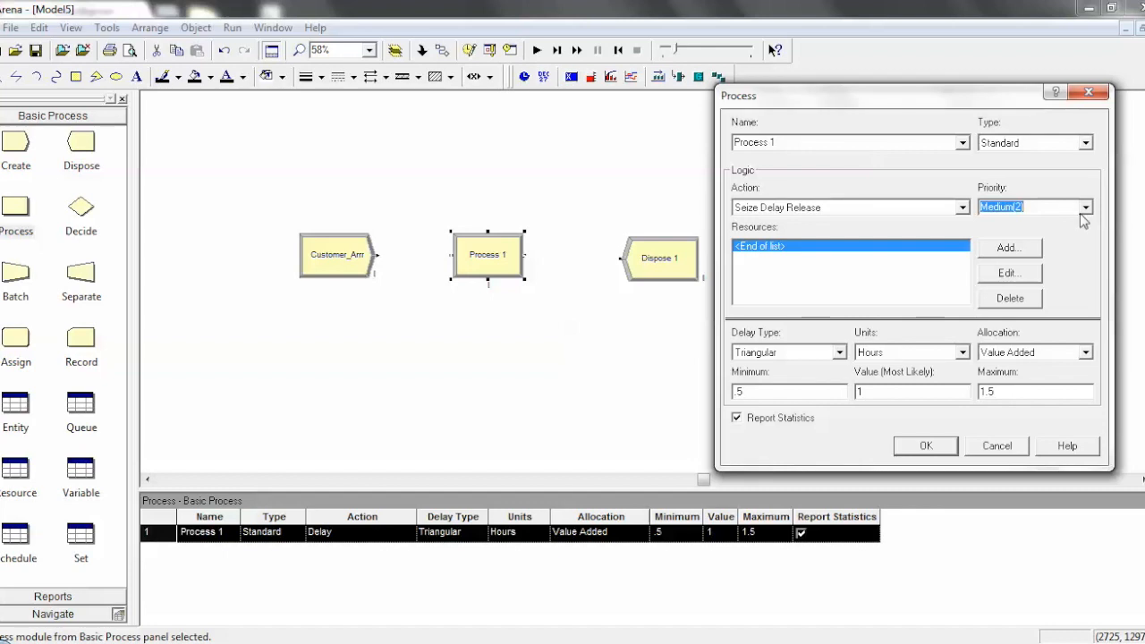
Step: Keep Process 1's priority at Medium(2) and add a resource entry to it
click(1086, 208)
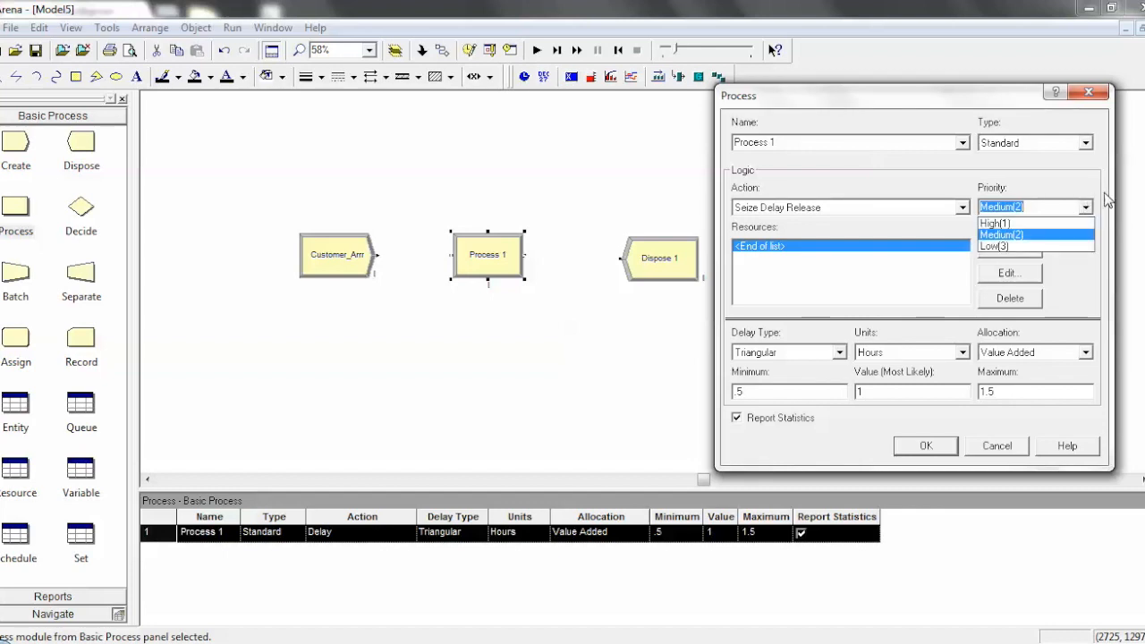
mouse_move(1109, 198)
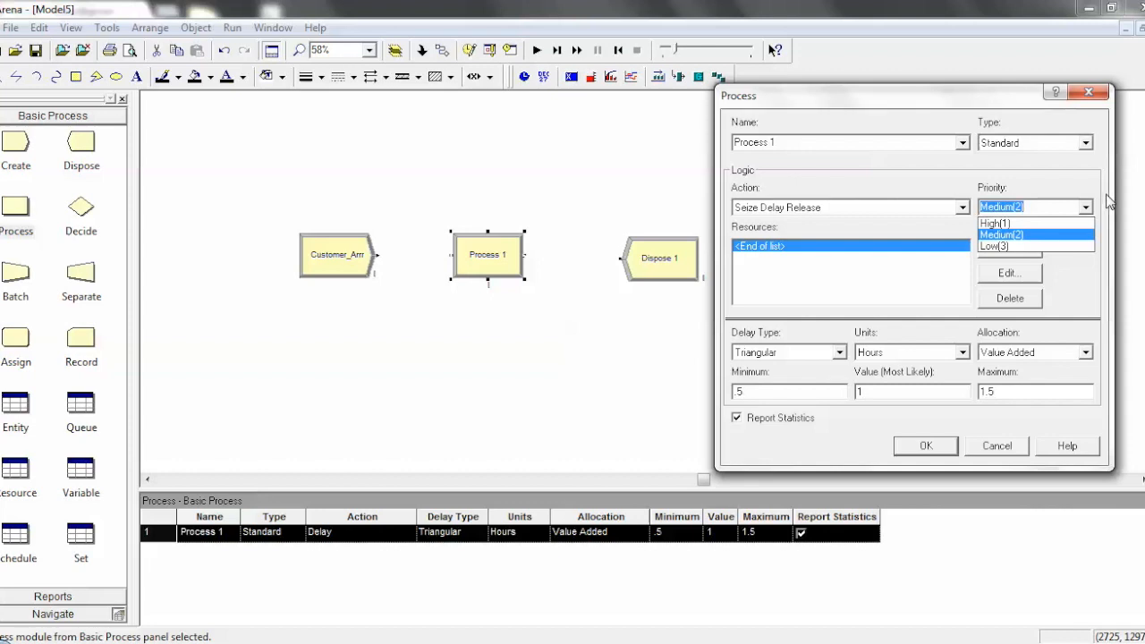
click(1002, 207)
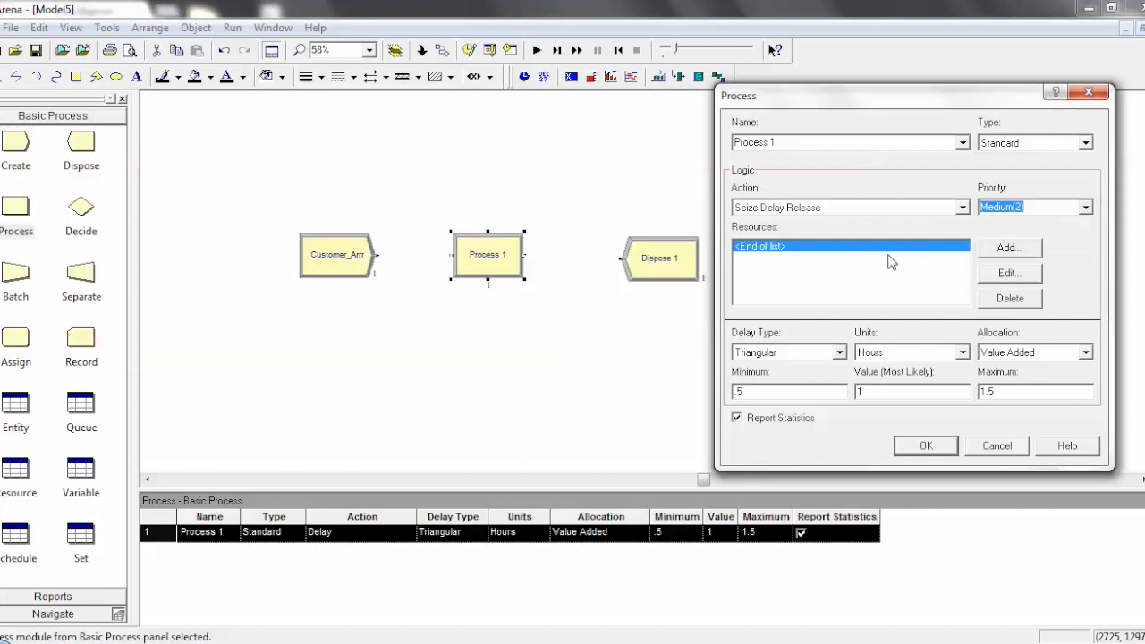
mouse_move(832, 275)
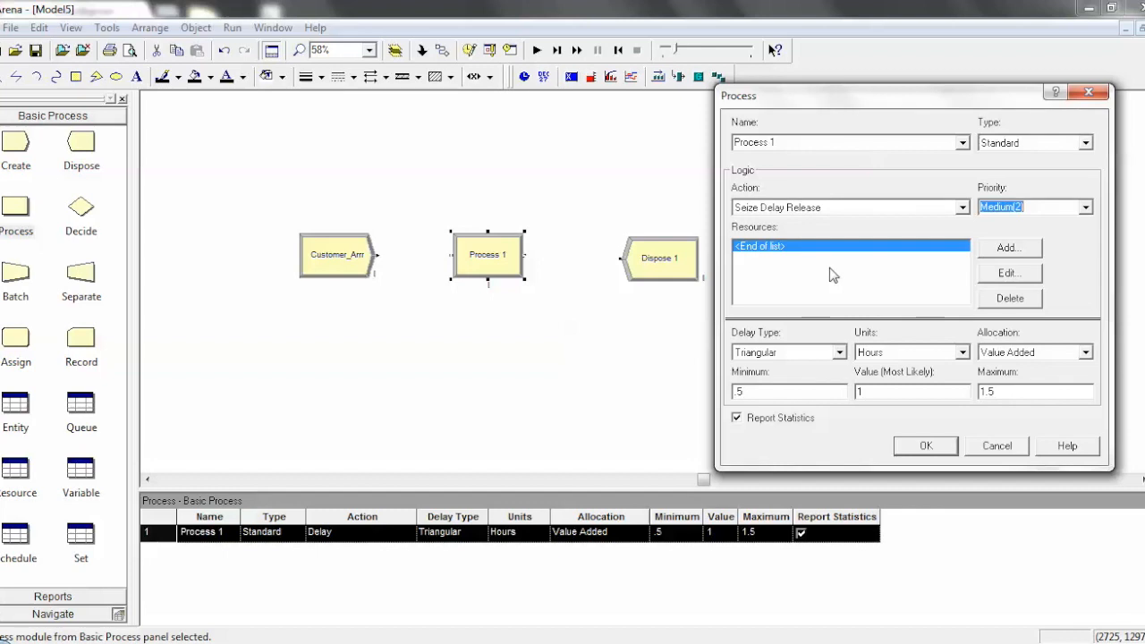
mouse_move(945, 263)
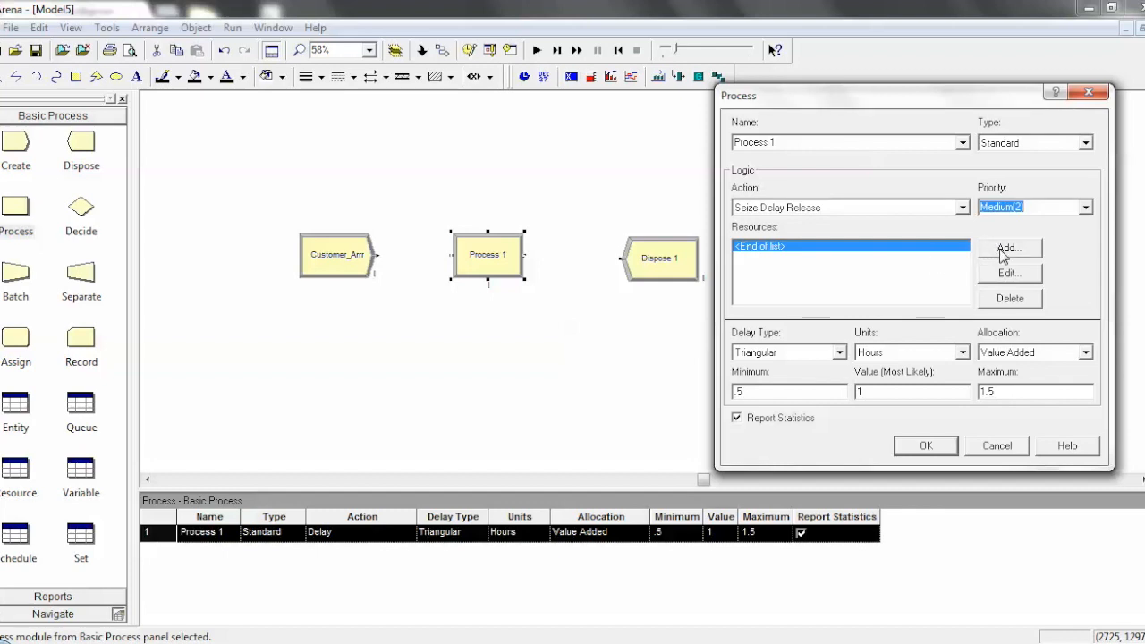
click(1009, 247)
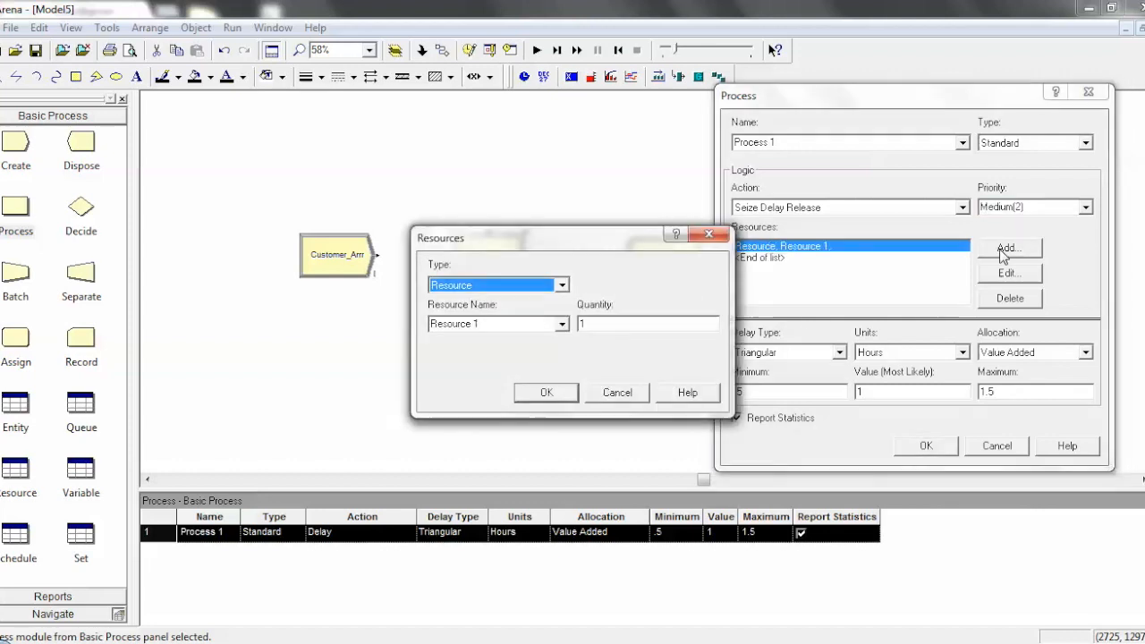
Step: Assign resource Machine_1, type Resource with quantity 1, to Process 1
click(561, 284)
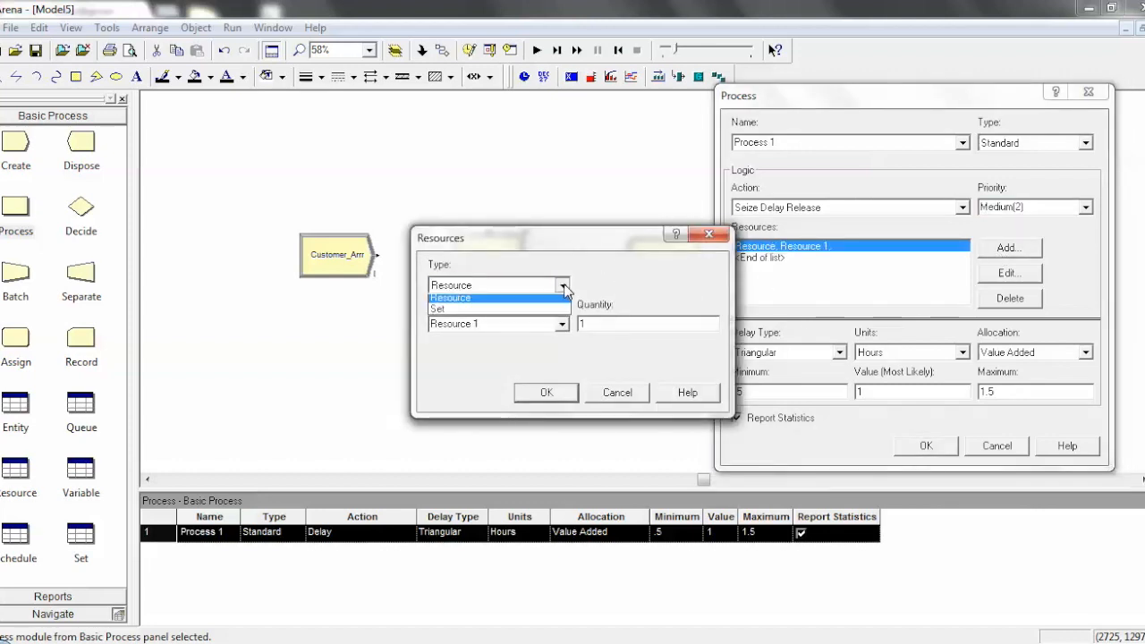
click(451, 297)
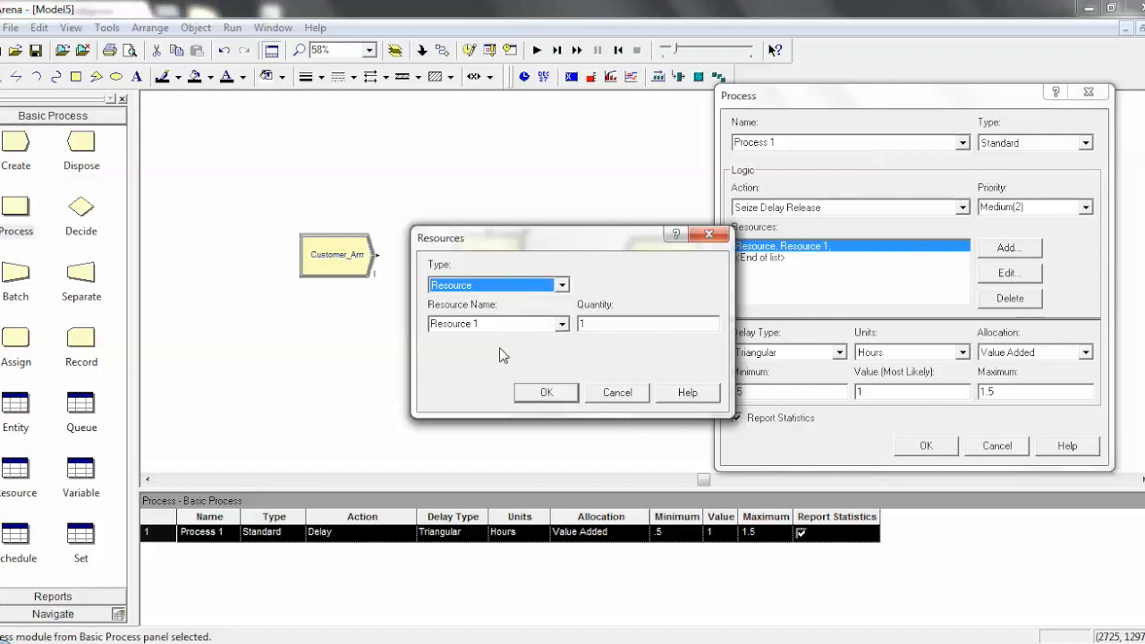
click(562, 324)
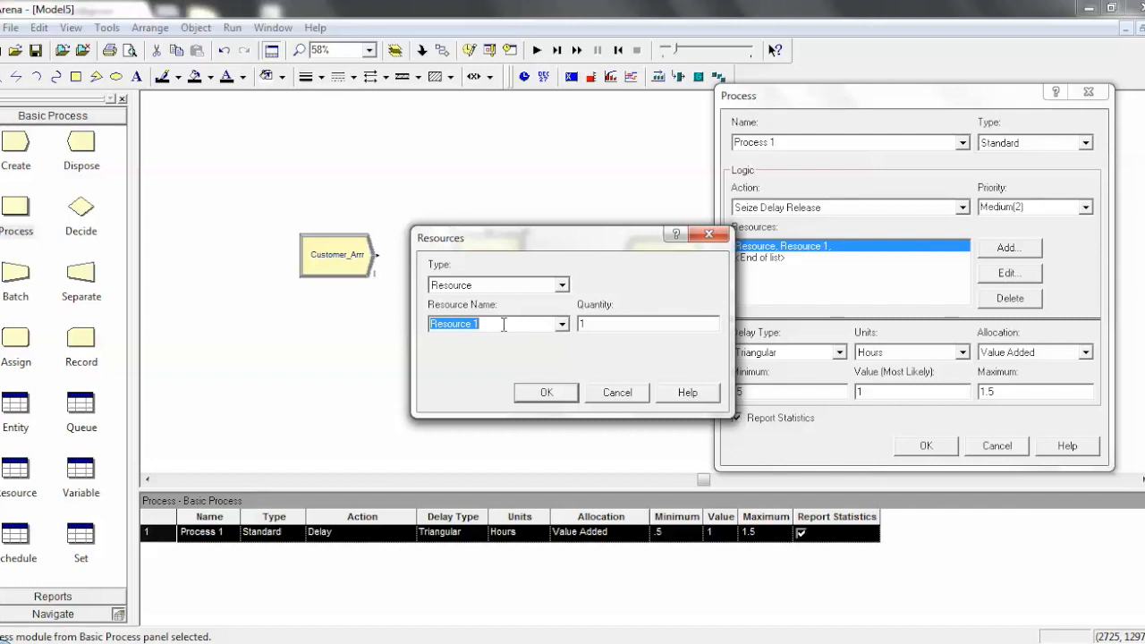
text(Machine_1)
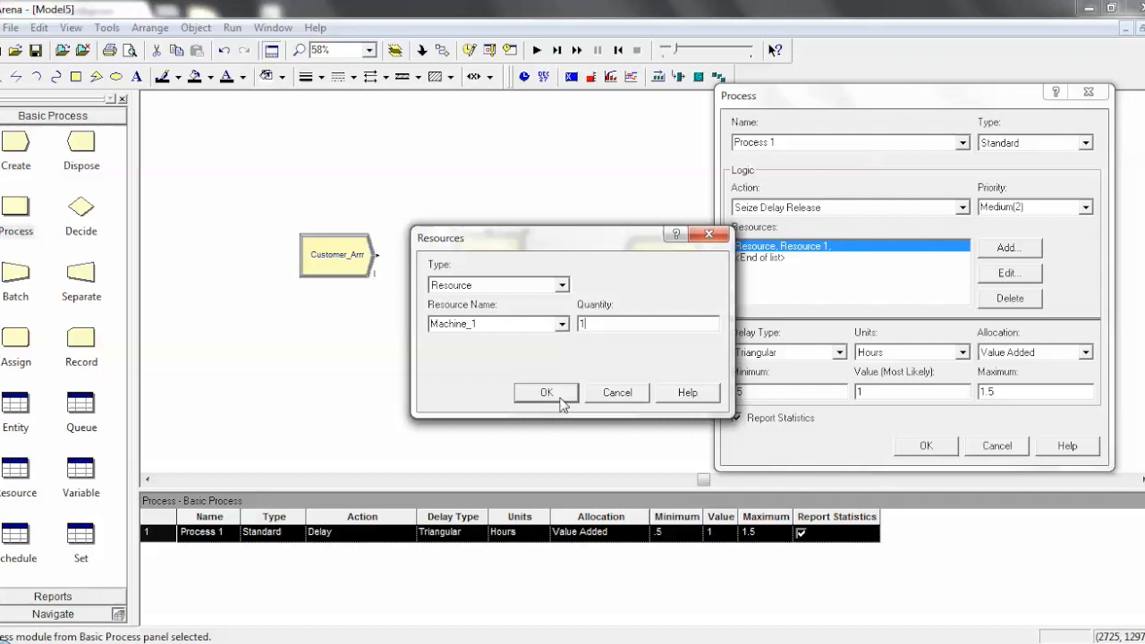
click(547, 394)
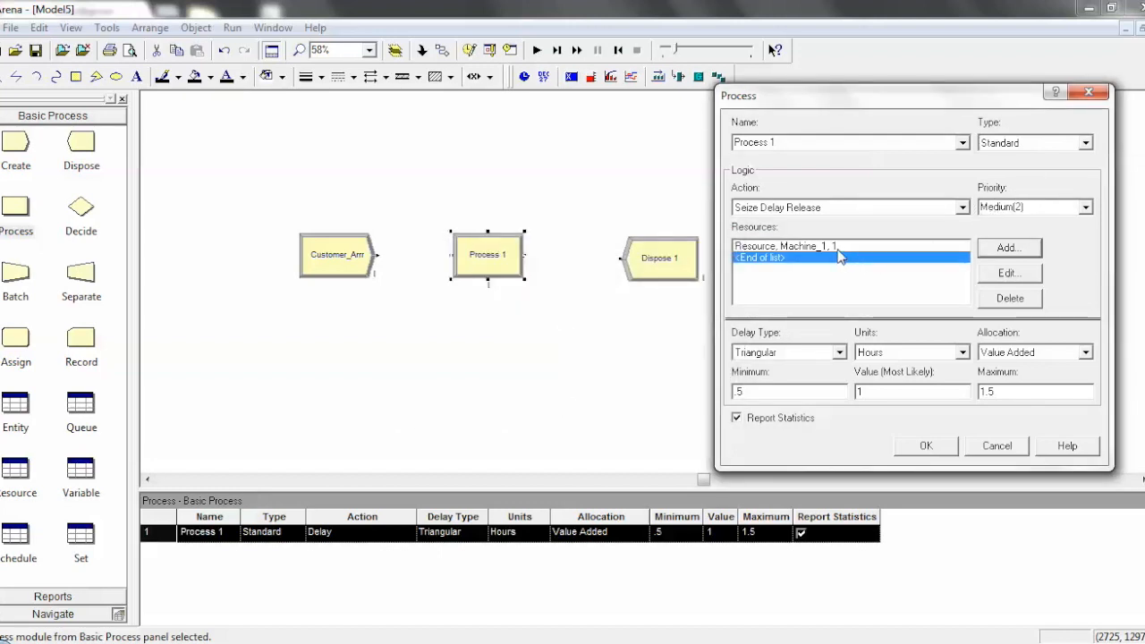
mouse_move(850, 246)
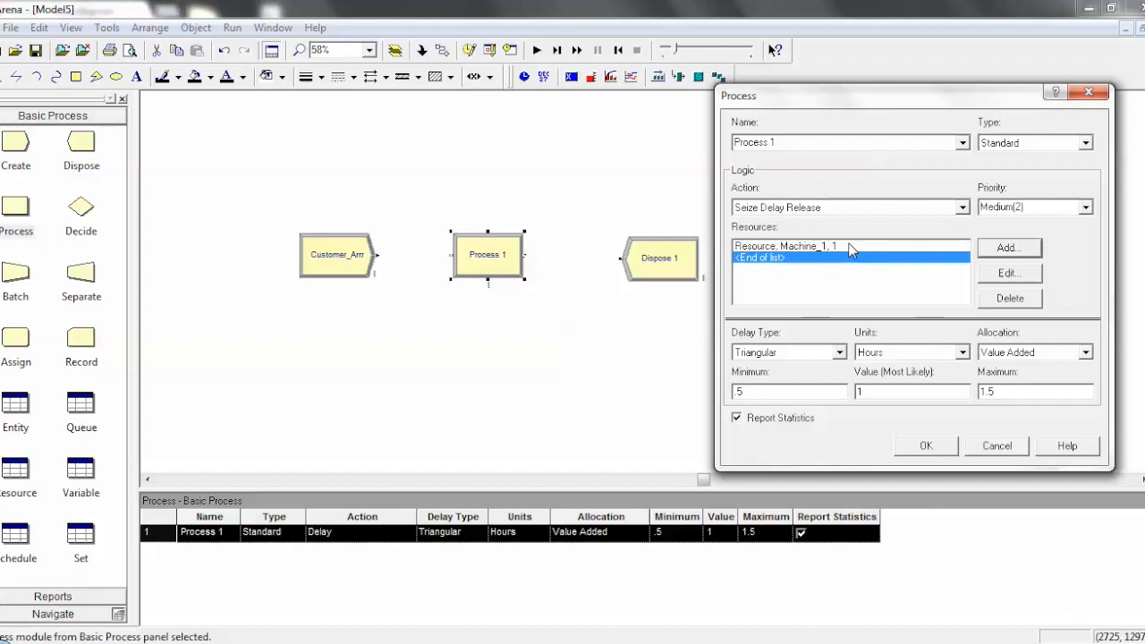
mouse_move(766, 218)
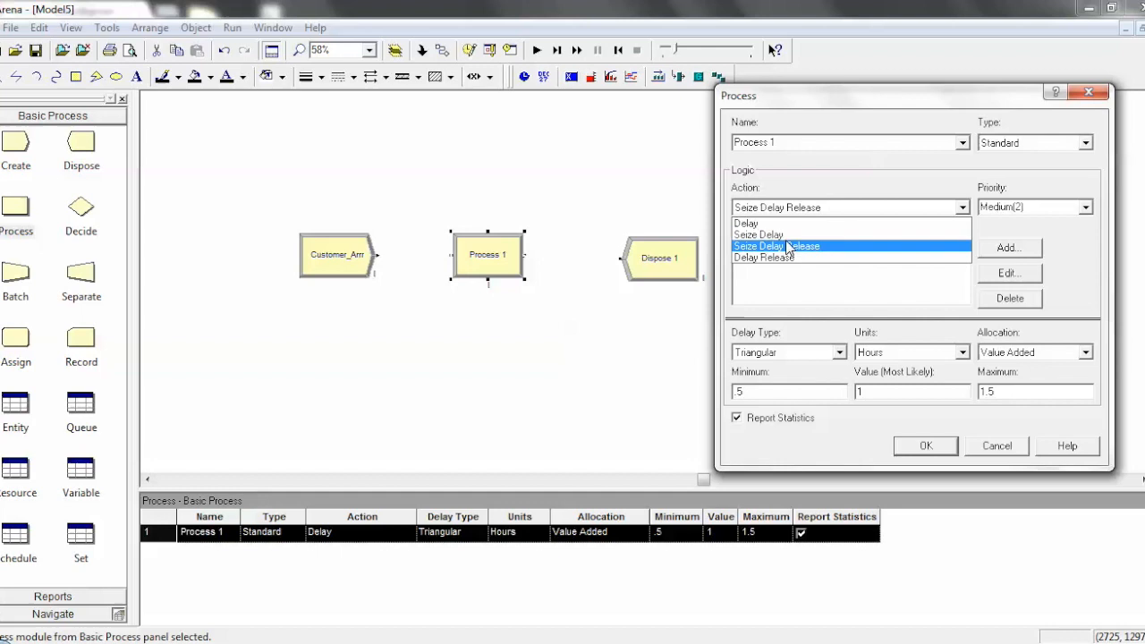
click(762, 258)
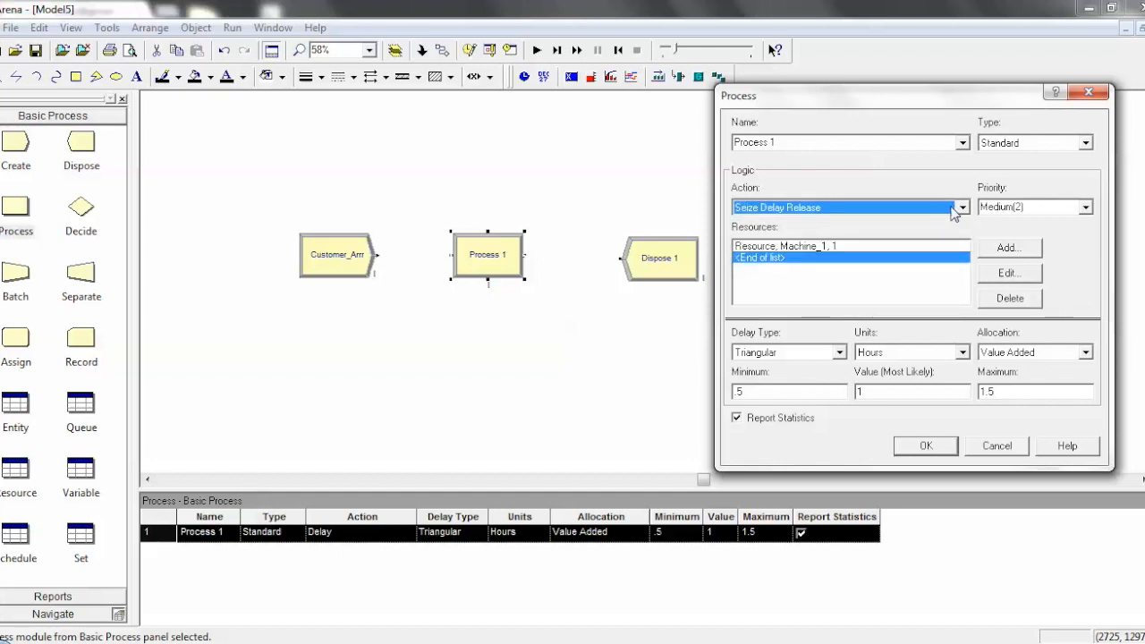
mouse_move(766, 411)
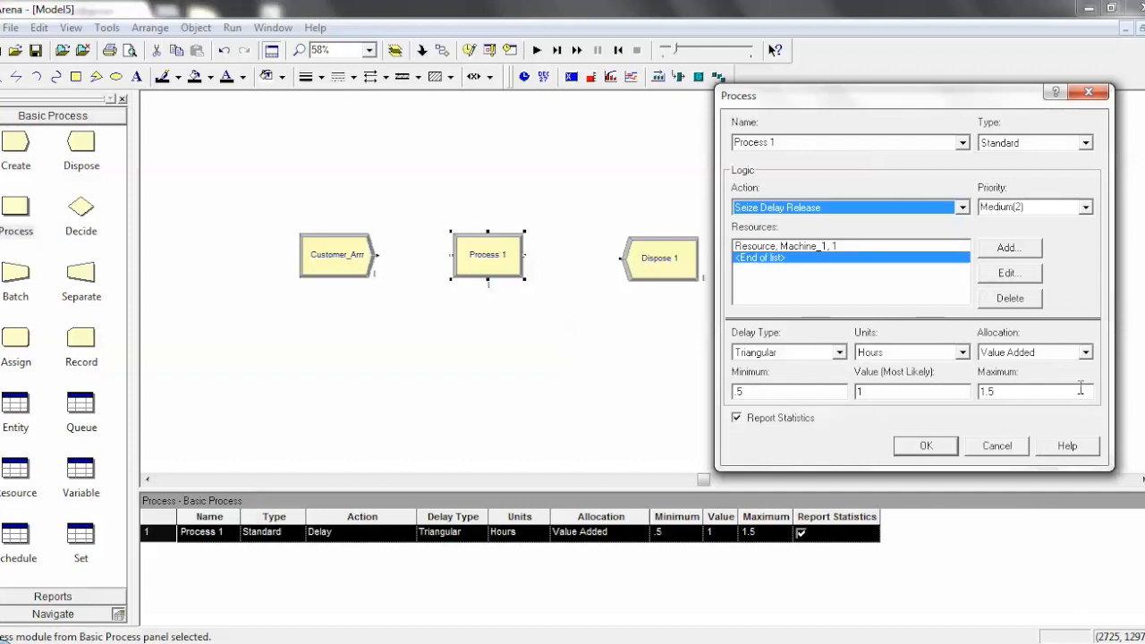
Step: Make the delay an Expression of 1 in hours, allocation kept as Value Added
click(838, 350)
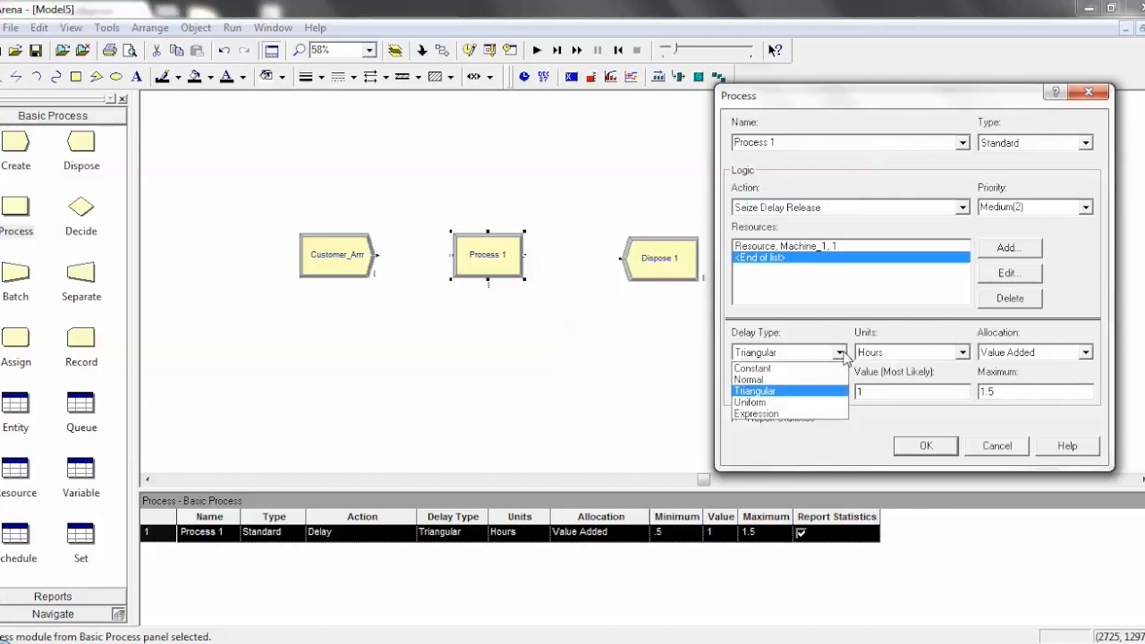
mouse_move(777, 401)
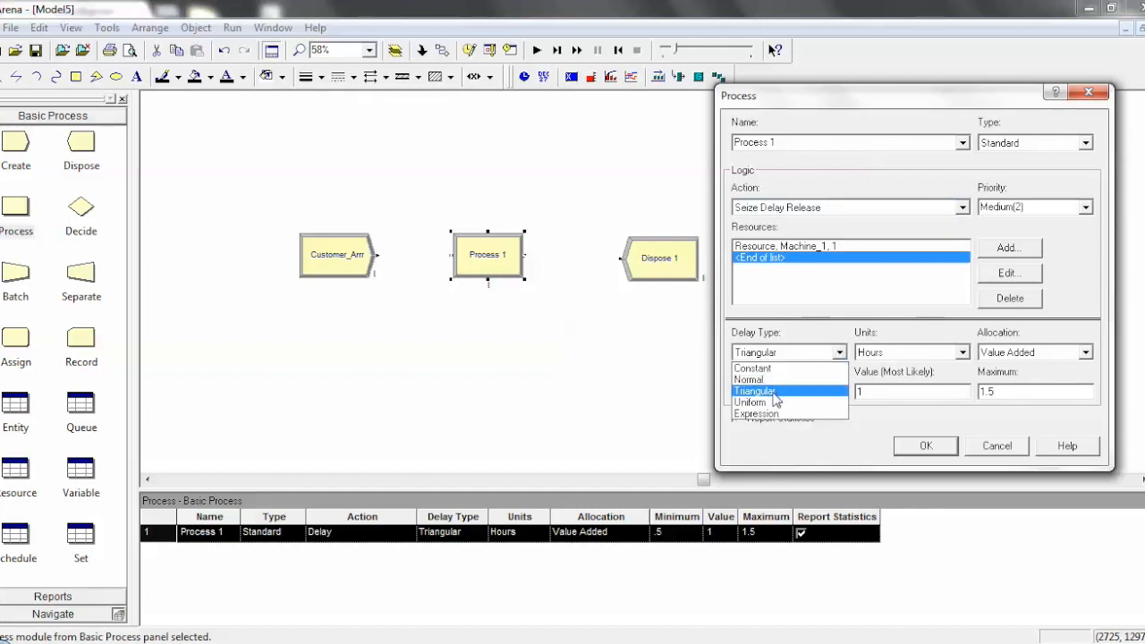
mouse_move(752, 401)
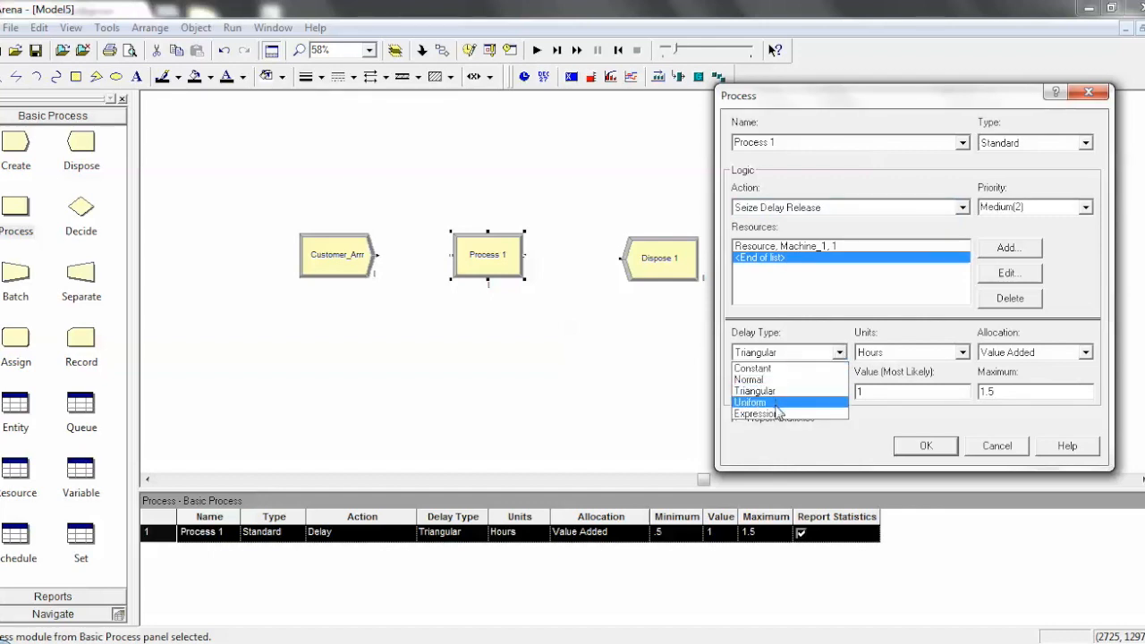
click(755, 412)
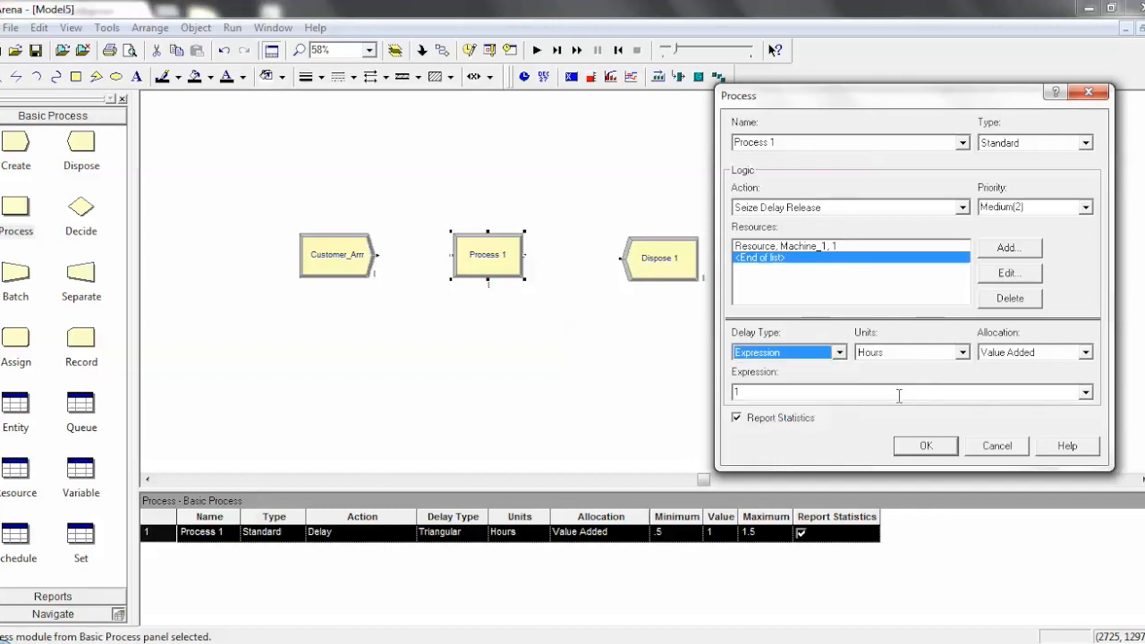
click(837, 350)
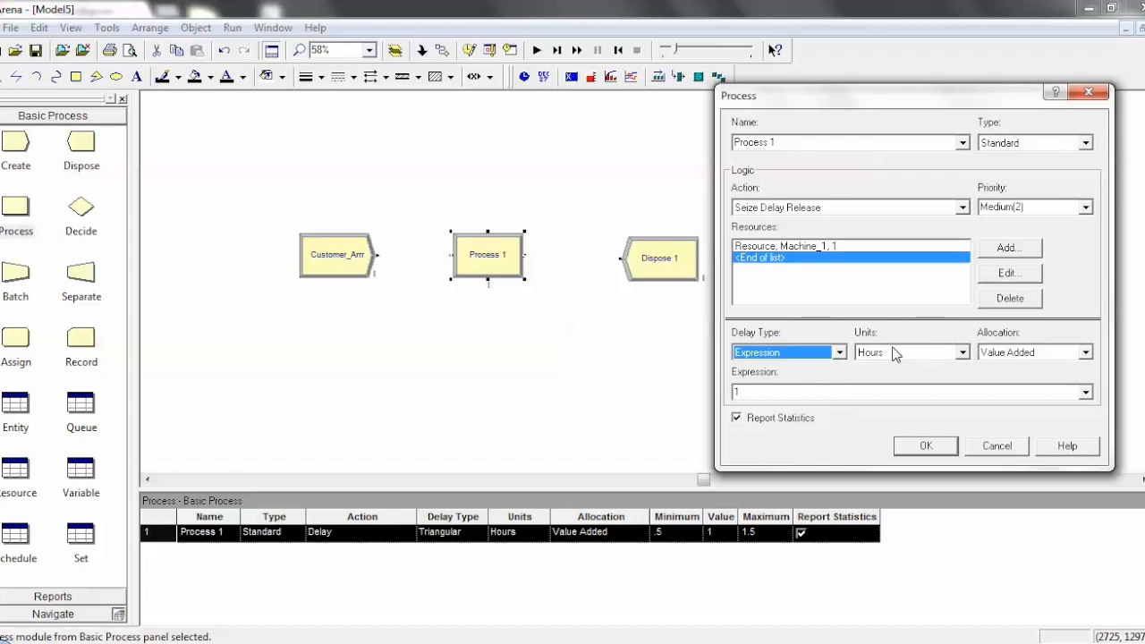
click(963, 351)
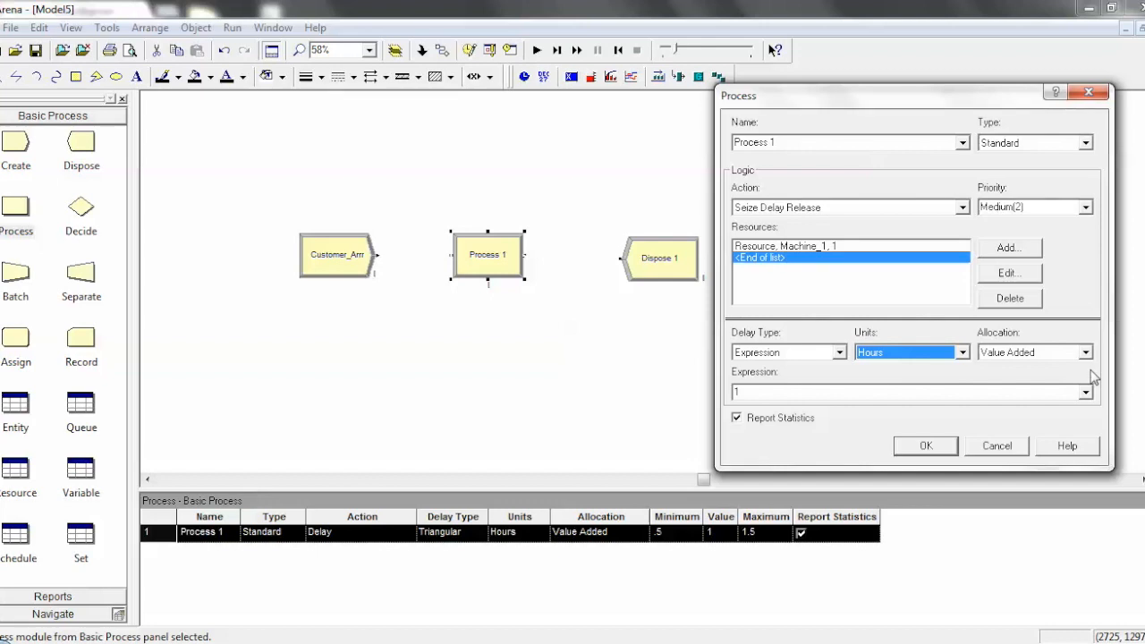
click(1084, 350)
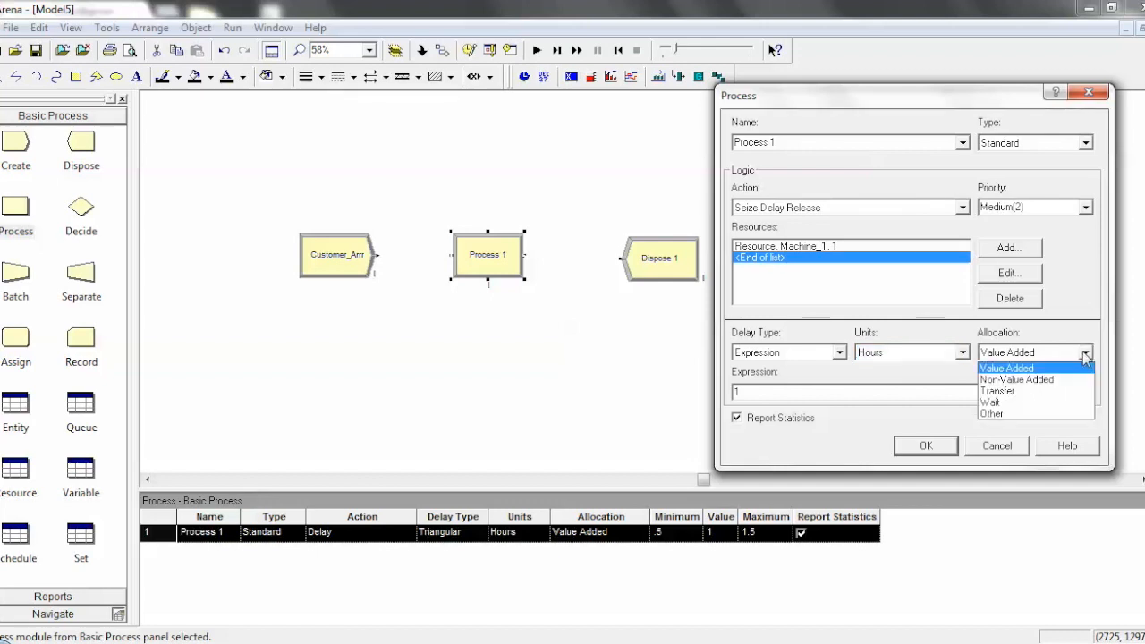
mouse_move(1089, 335)
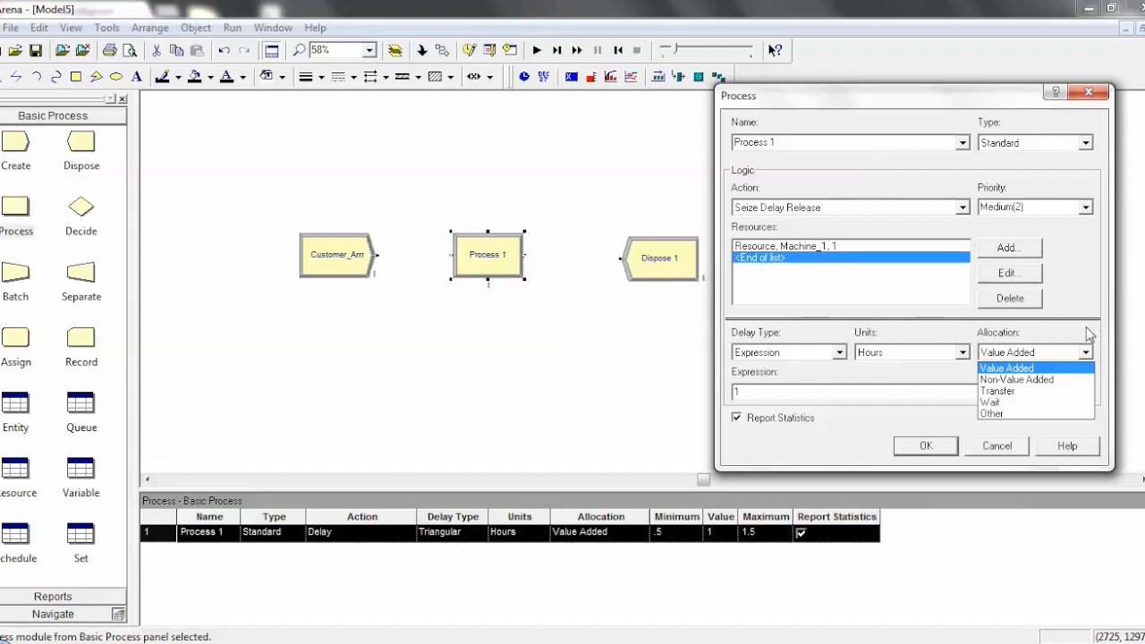
mouse_move(1016, 380)
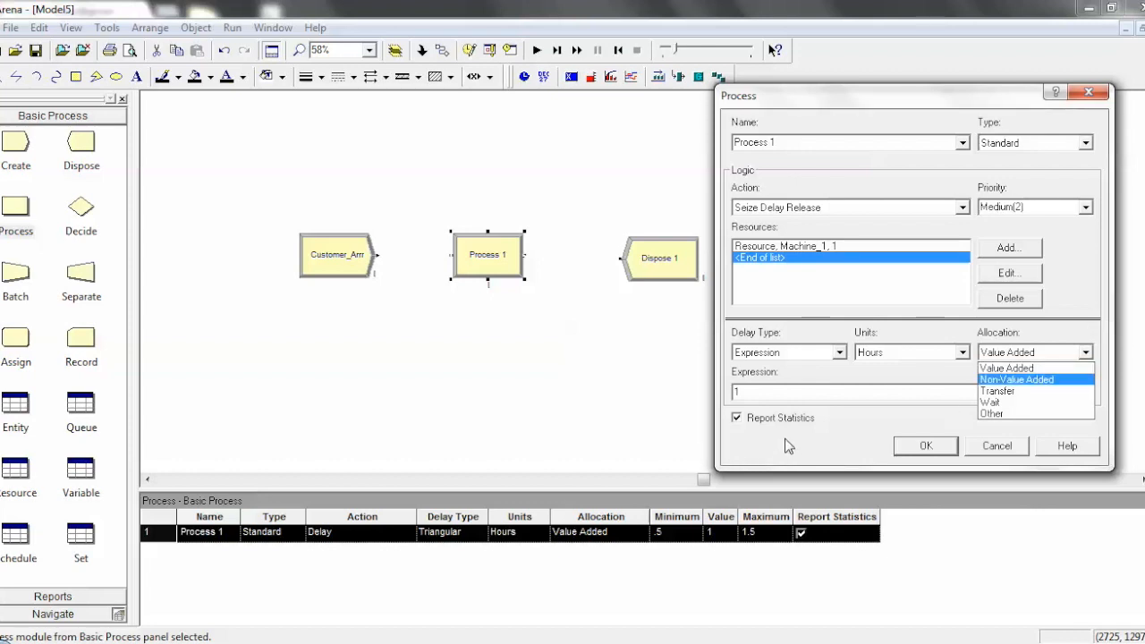
click(1005, 369)
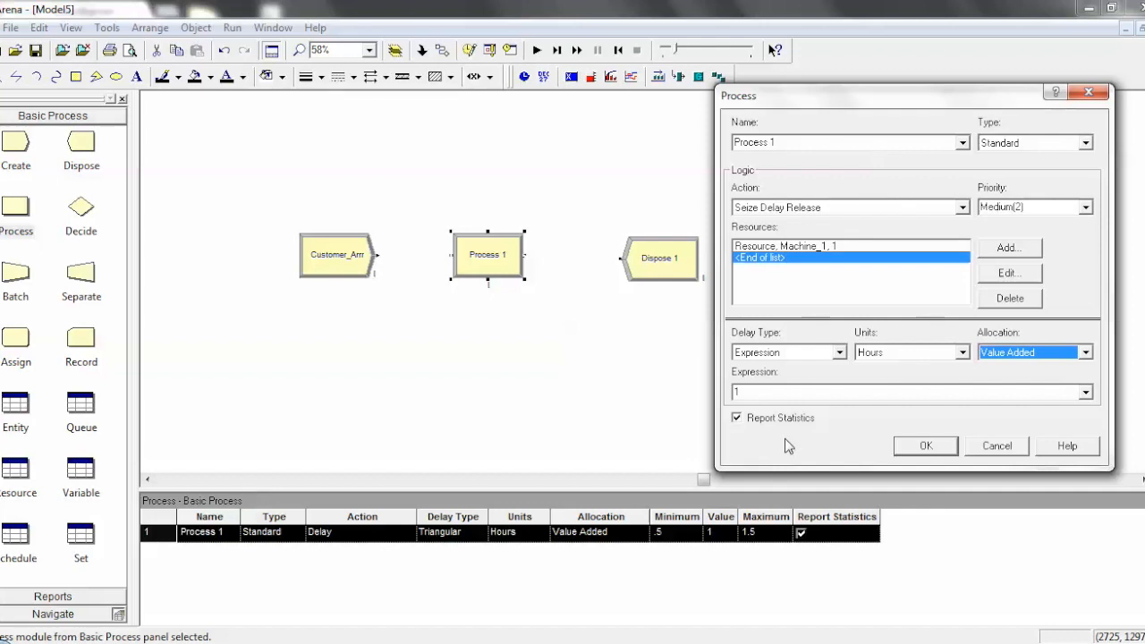
click(963, 208)
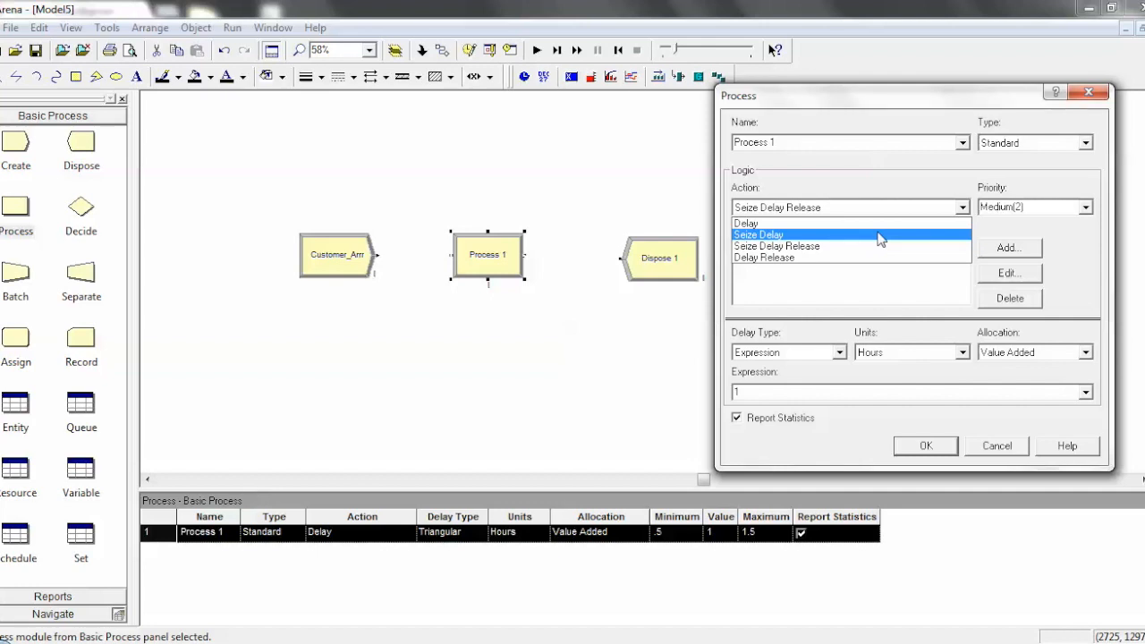
click(764, 258)
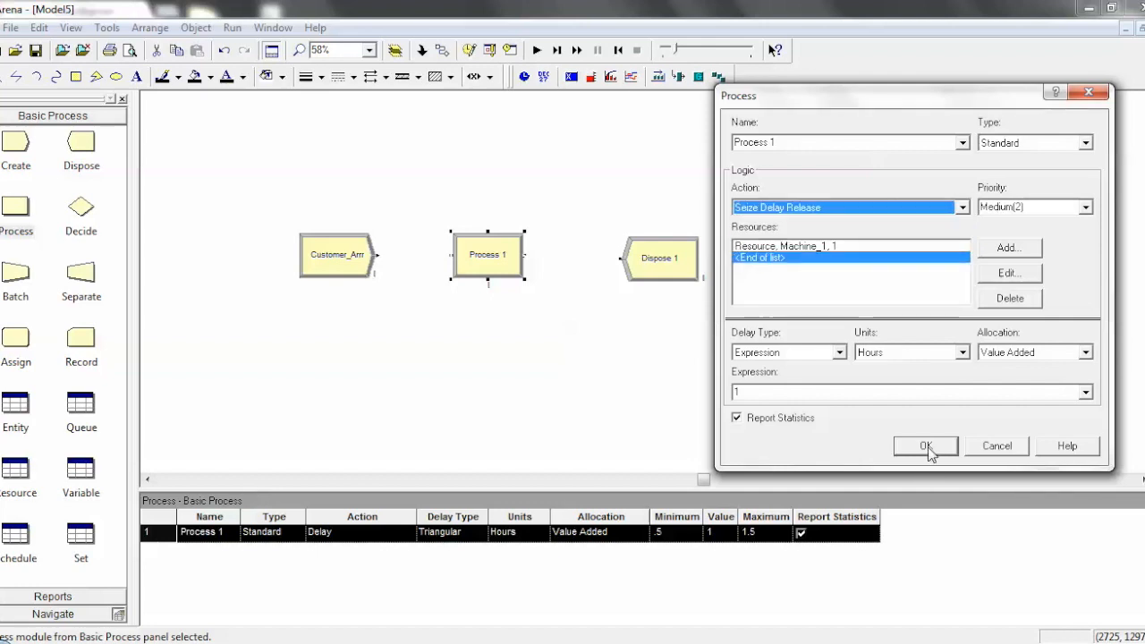
Step: Apply Process 1's Seize Delay Release settings and close the dialog
click(925, 445)
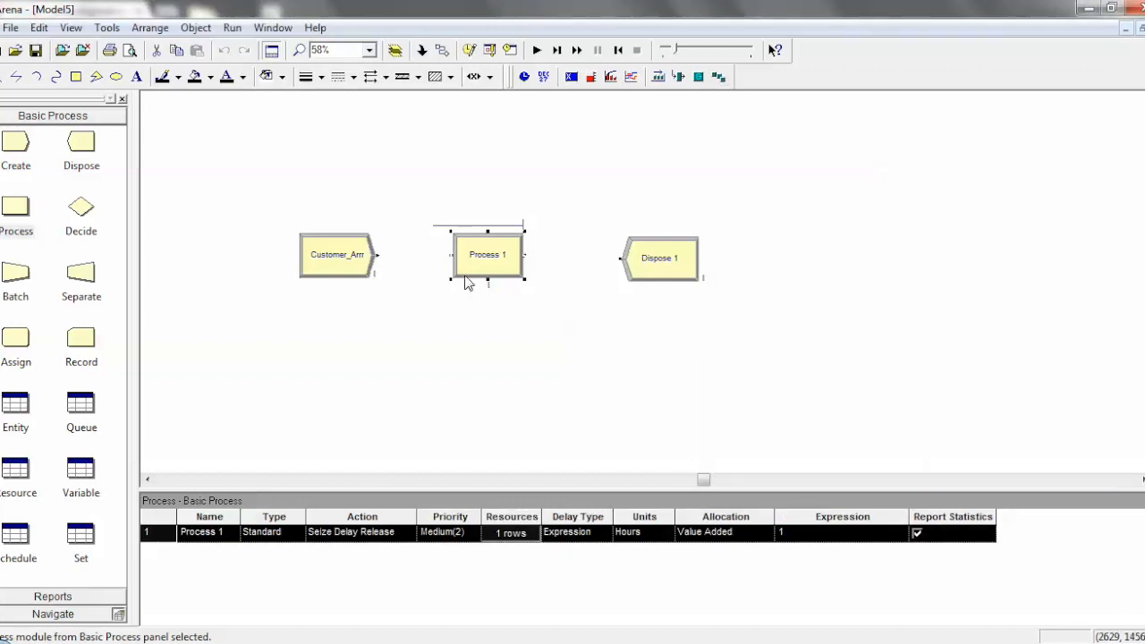
mouse_move(423, 284)
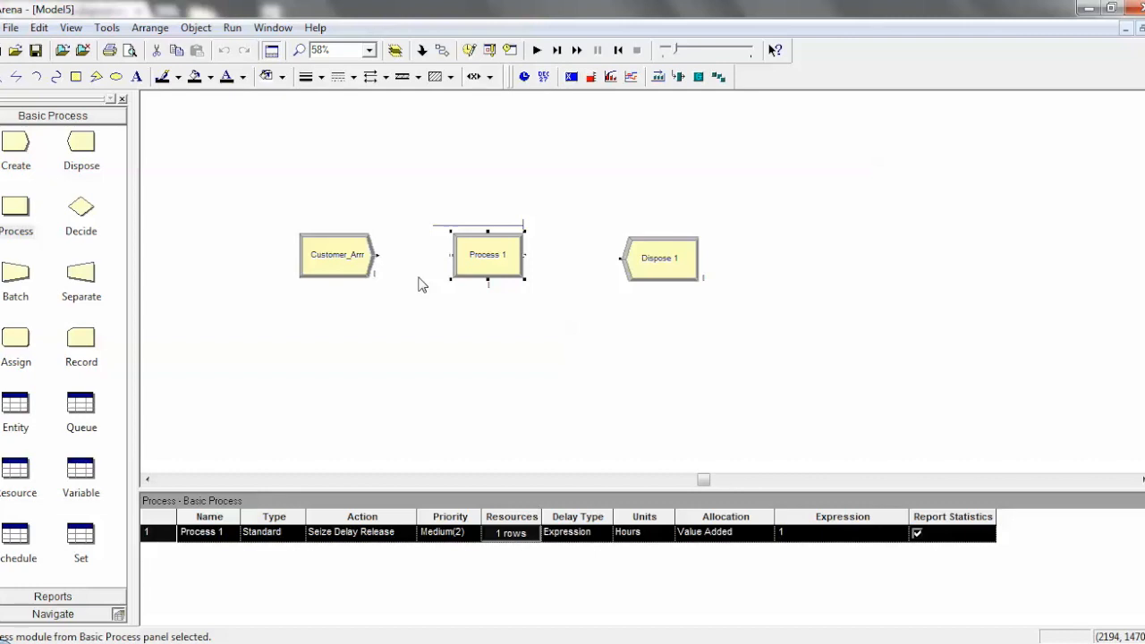
mouse_move(16, 474)
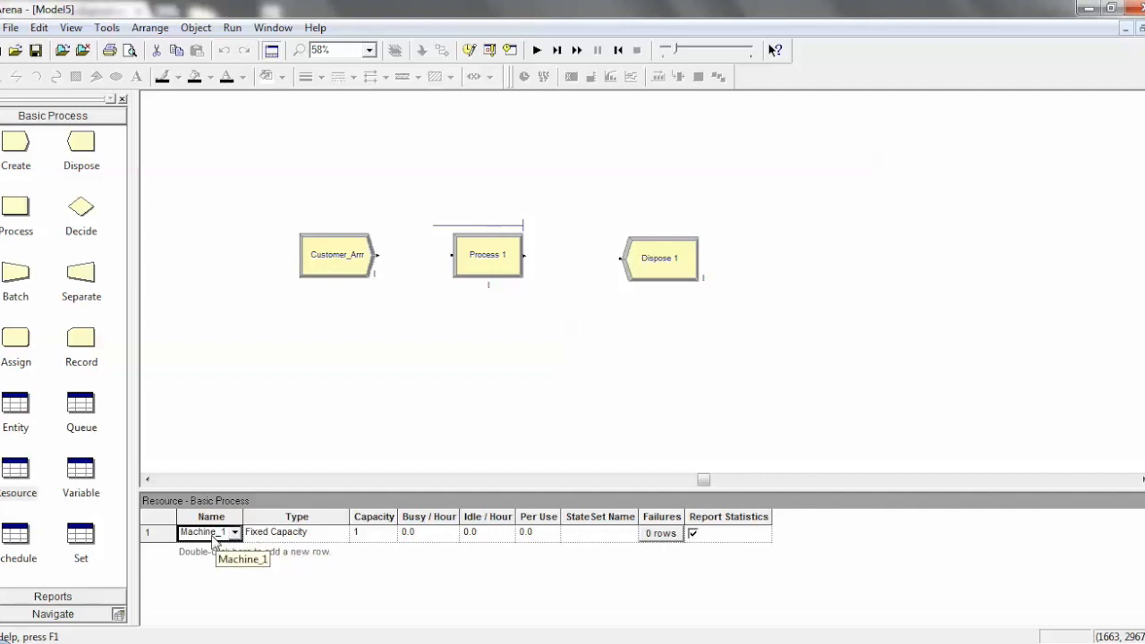
Step: Raise Machine_1's capacity to 2 in the resource table and reselect Process 1
click(295, 532)
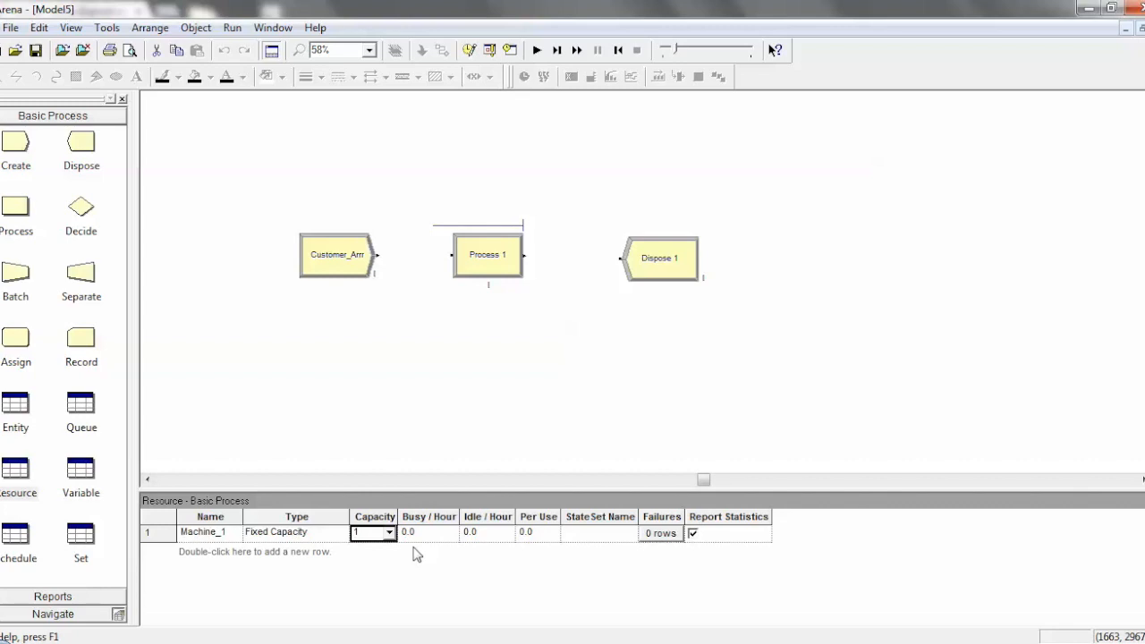
click(390, 533)
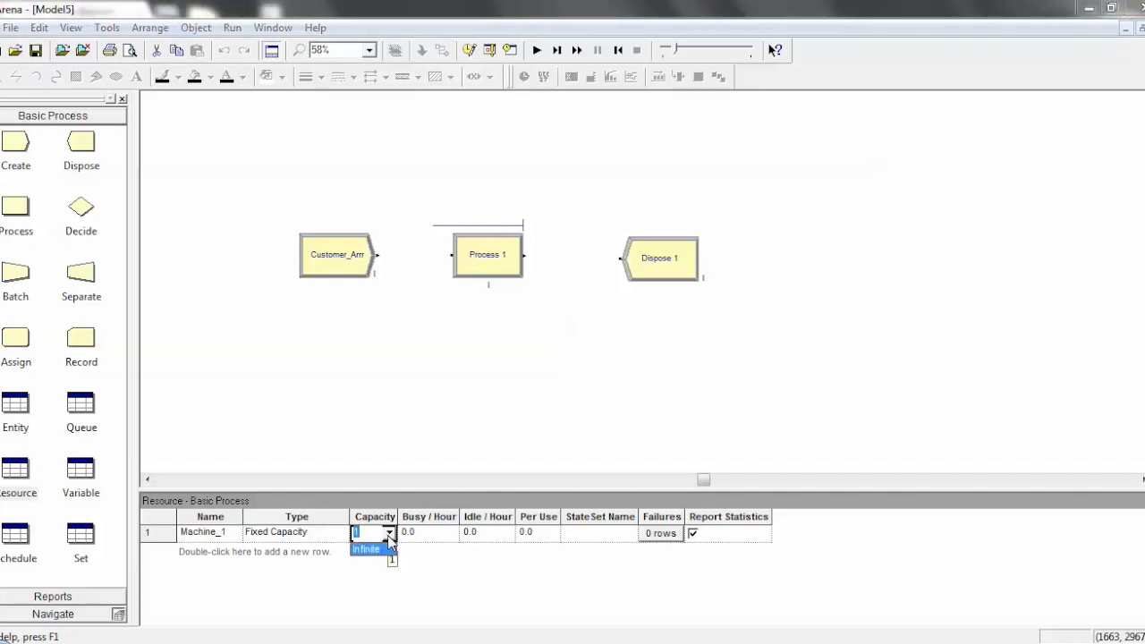
click(390, 534)
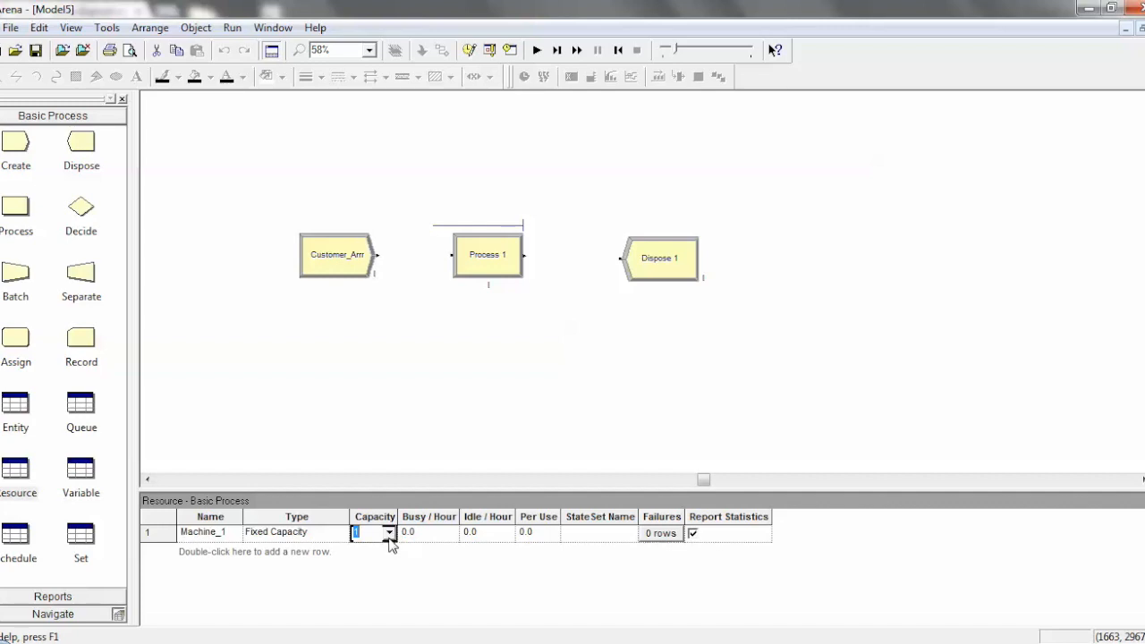
click(389, 533)
text(2)
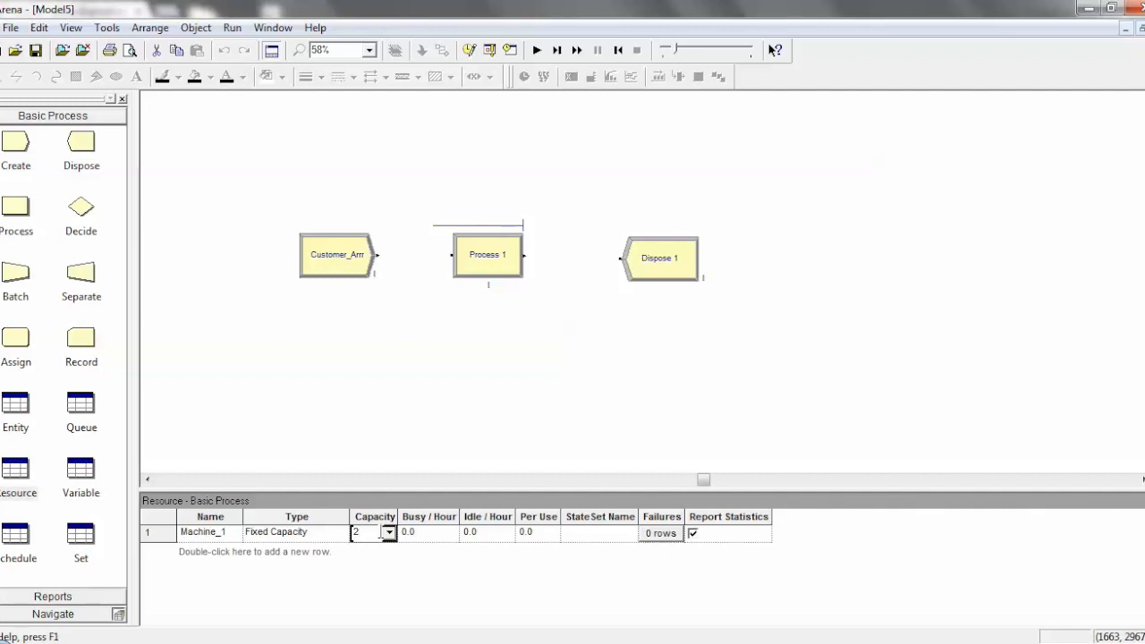
click(487, 254)
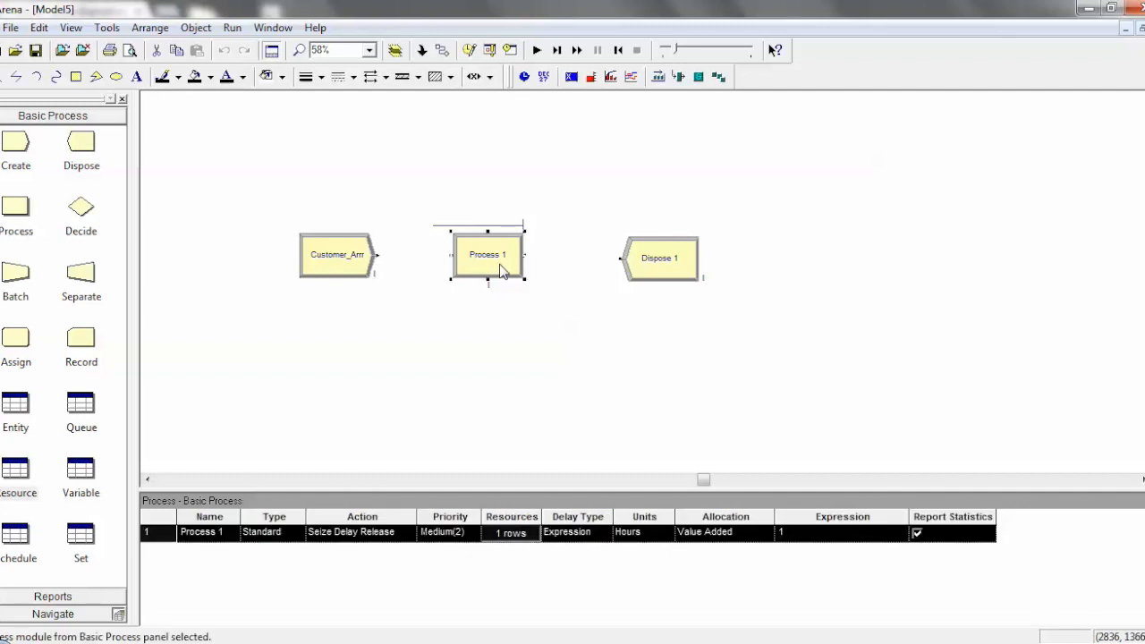
Step: Review Process 1's resource entry, Machine_1 quantity 1, and close it unchanged
double_click(487, 254)
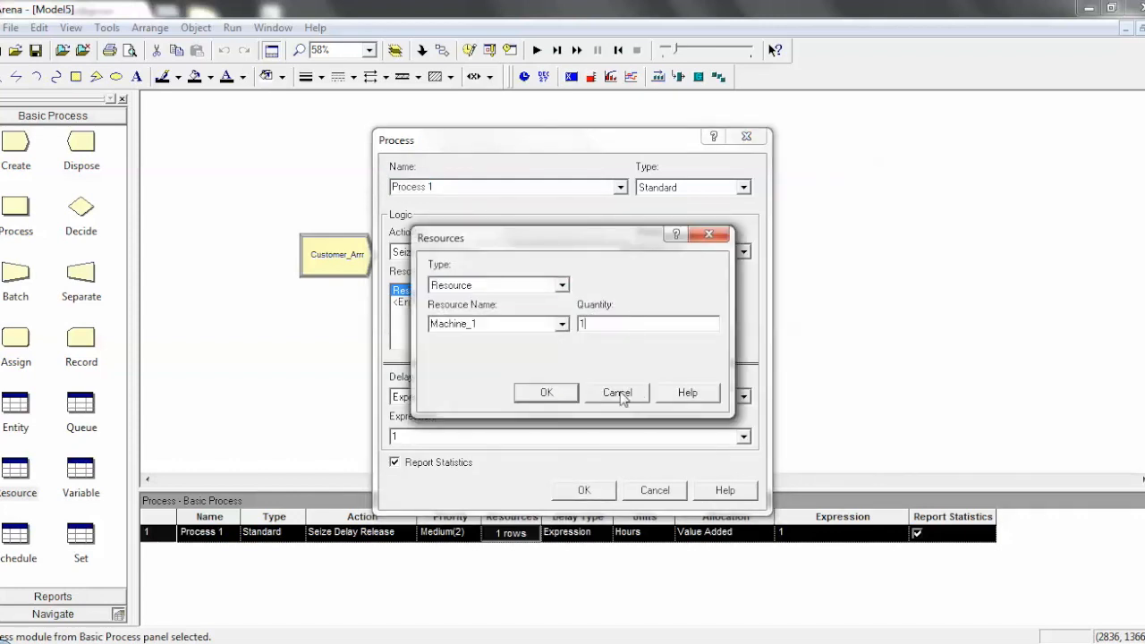
click(617, 394)
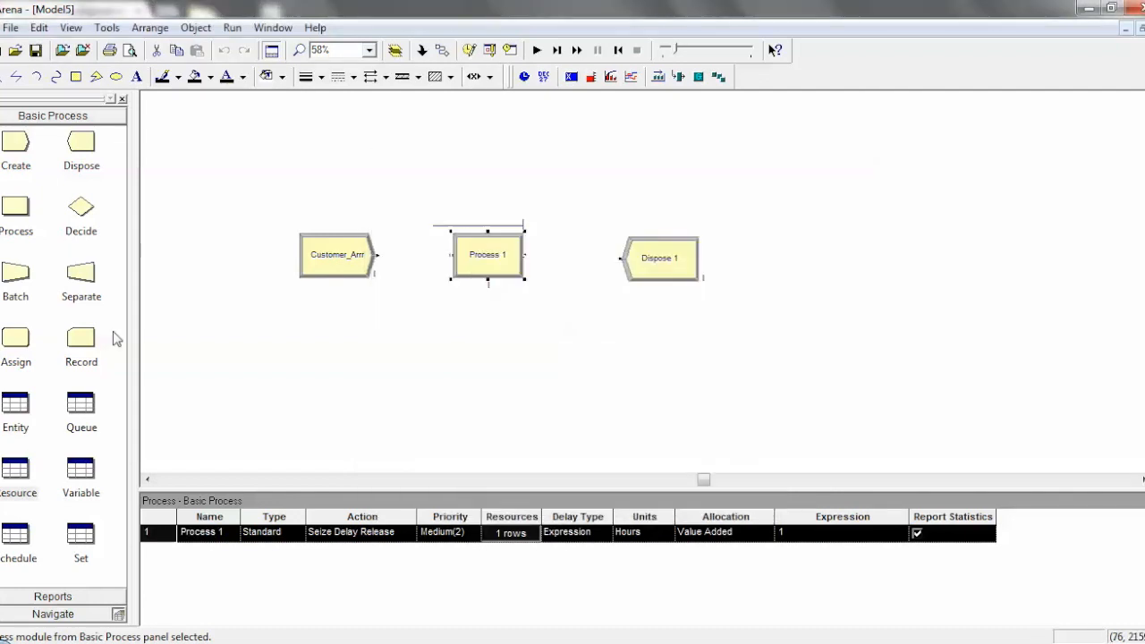
mouse_move(32, 458)
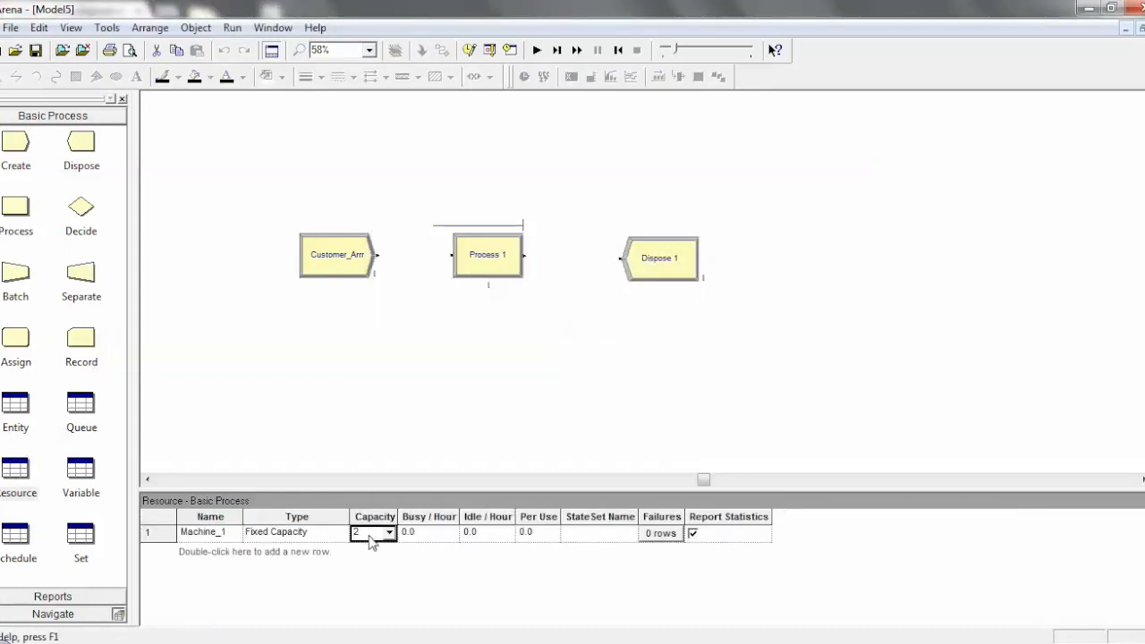
Step: Inspect Machine_1's capacity setting of 2 in the resource table
click(390, 533)
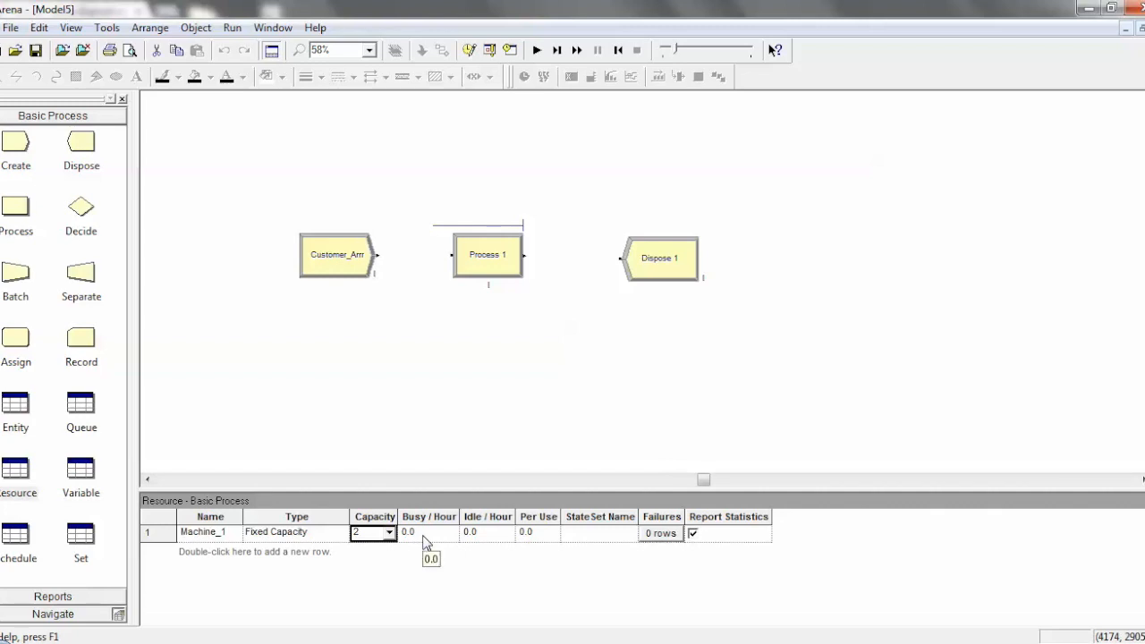
mouse_move(487, 537)
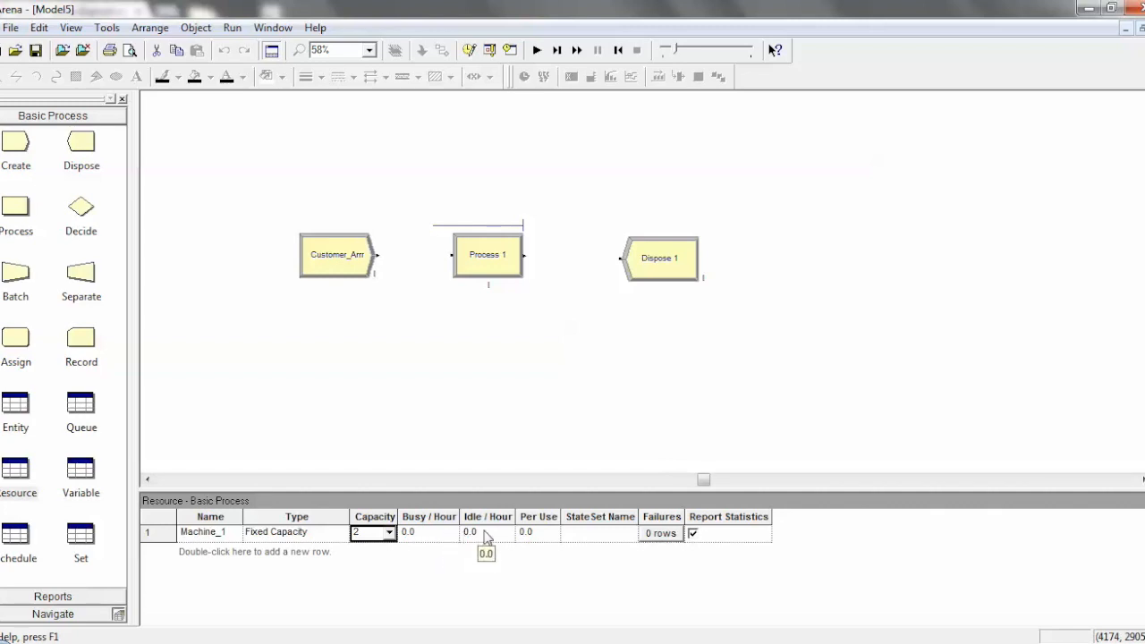
mouse_move(526, 544)
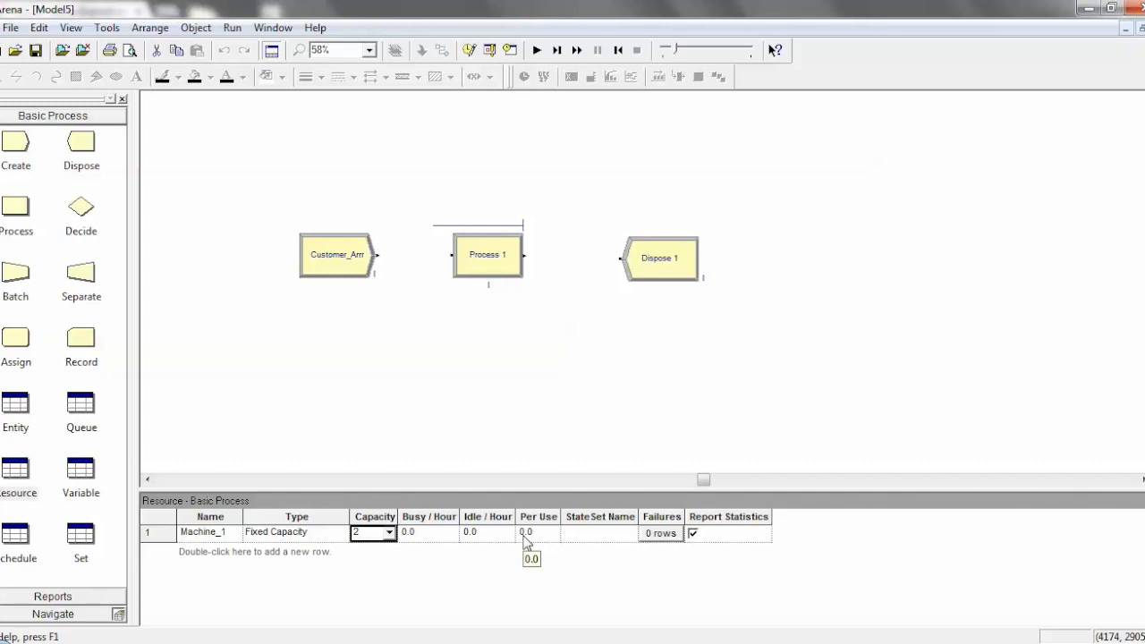
mouse_move(100, 595)
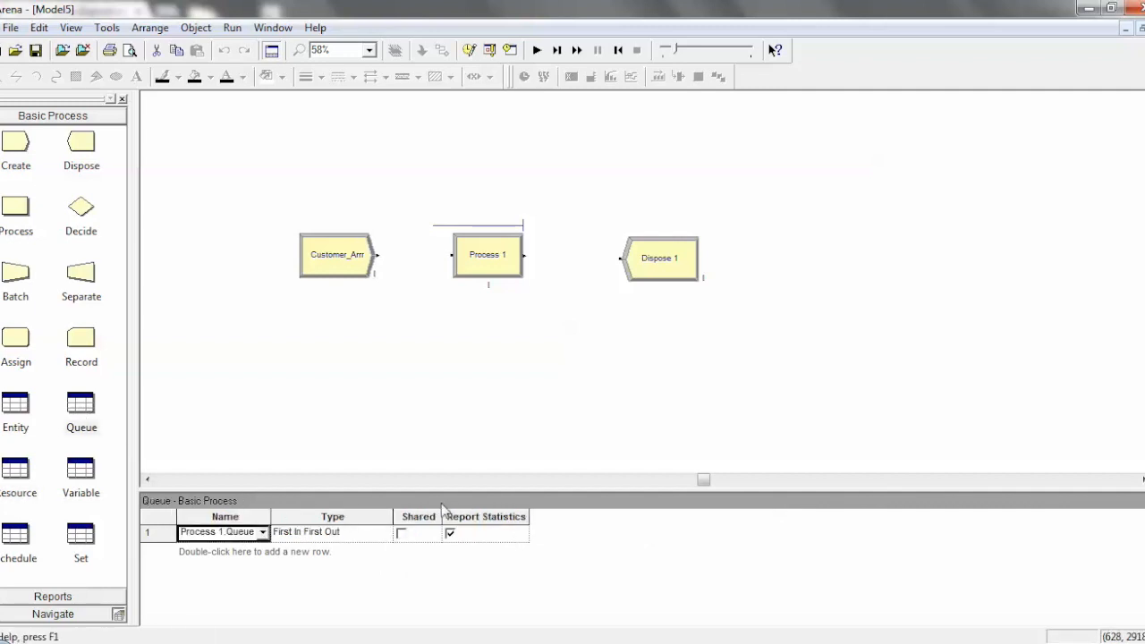
mouse_move(324, 572)
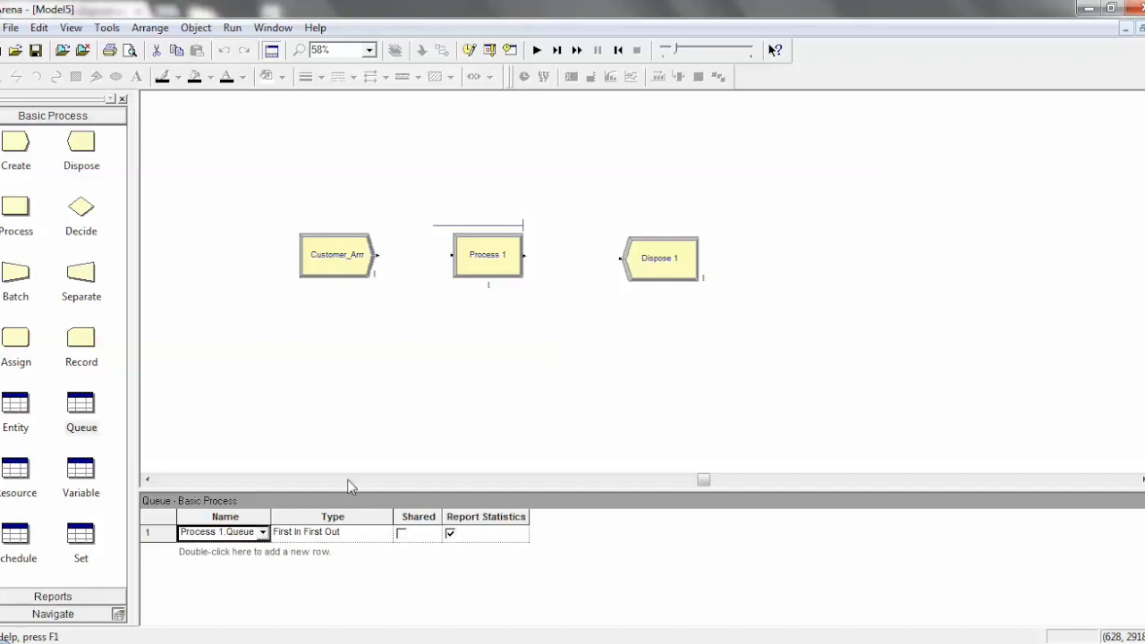
double_click(487, 254)
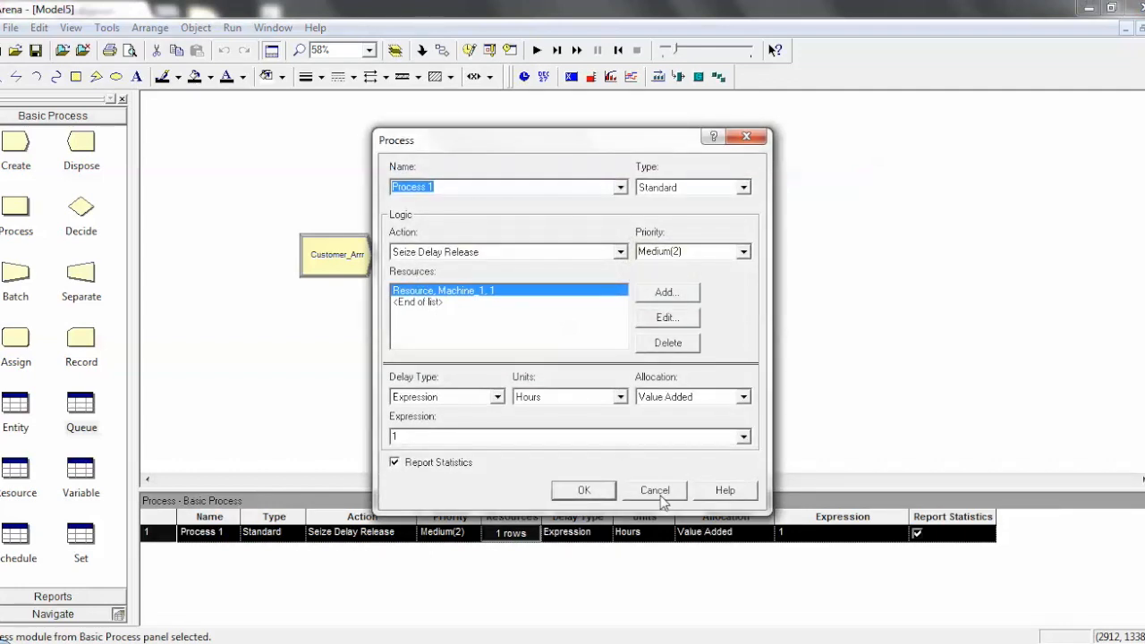
click(583, 491)
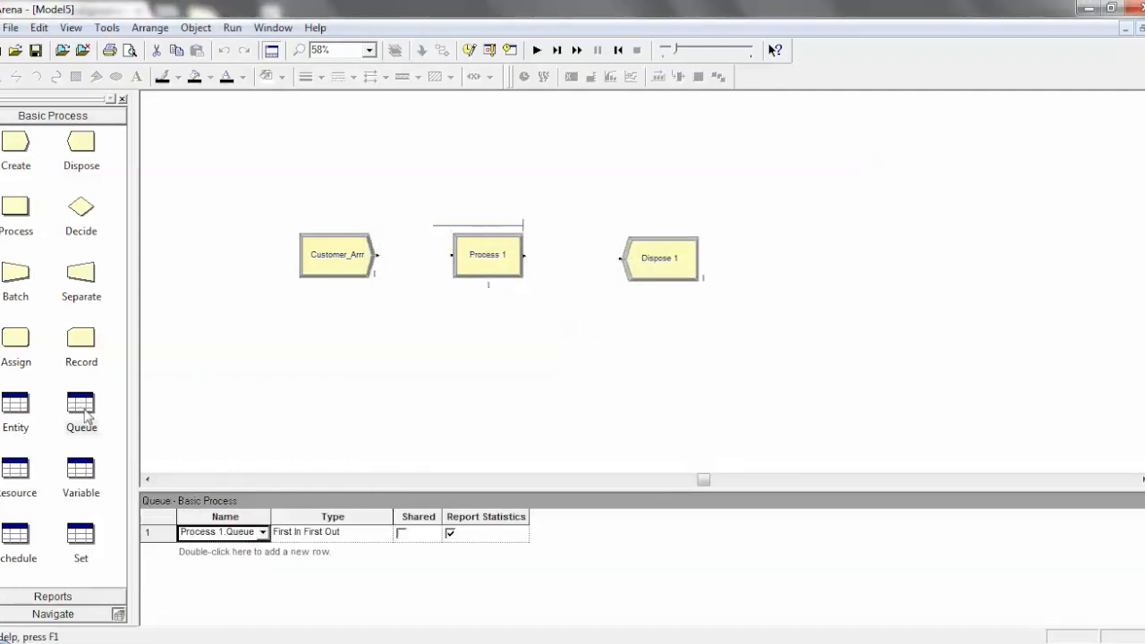
click(331, 531)
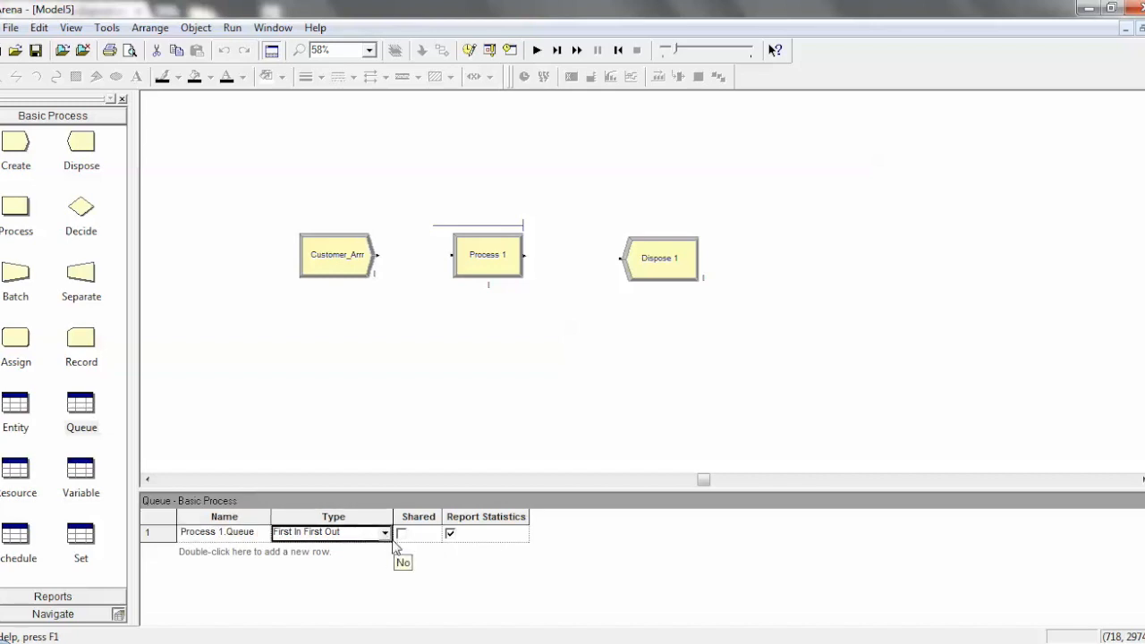
click(384, 533)
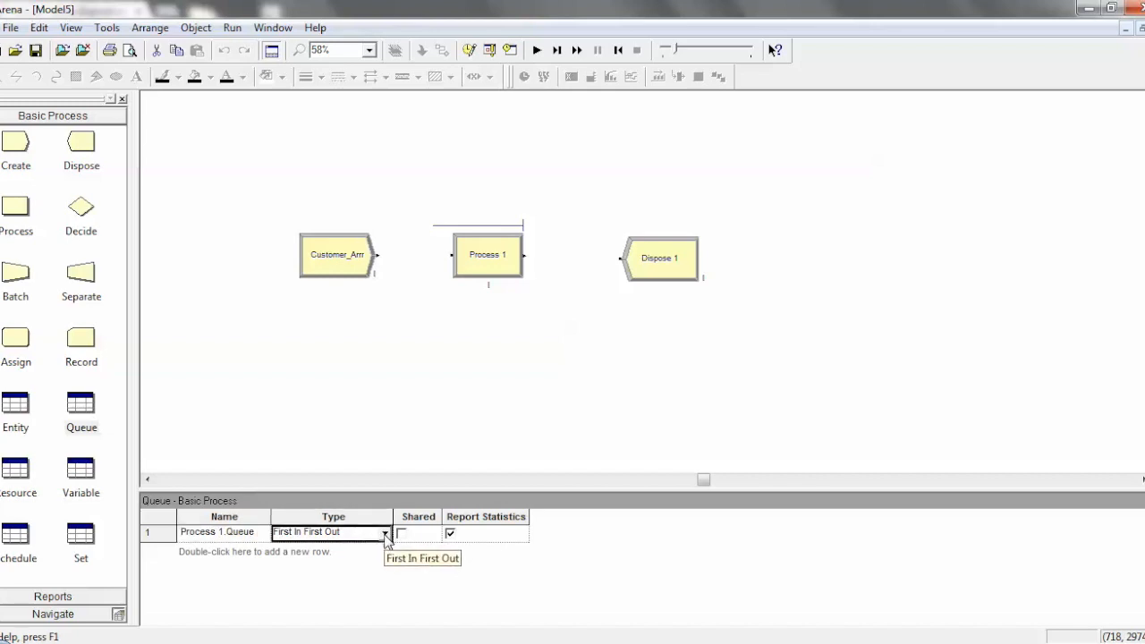
click(384, 533)
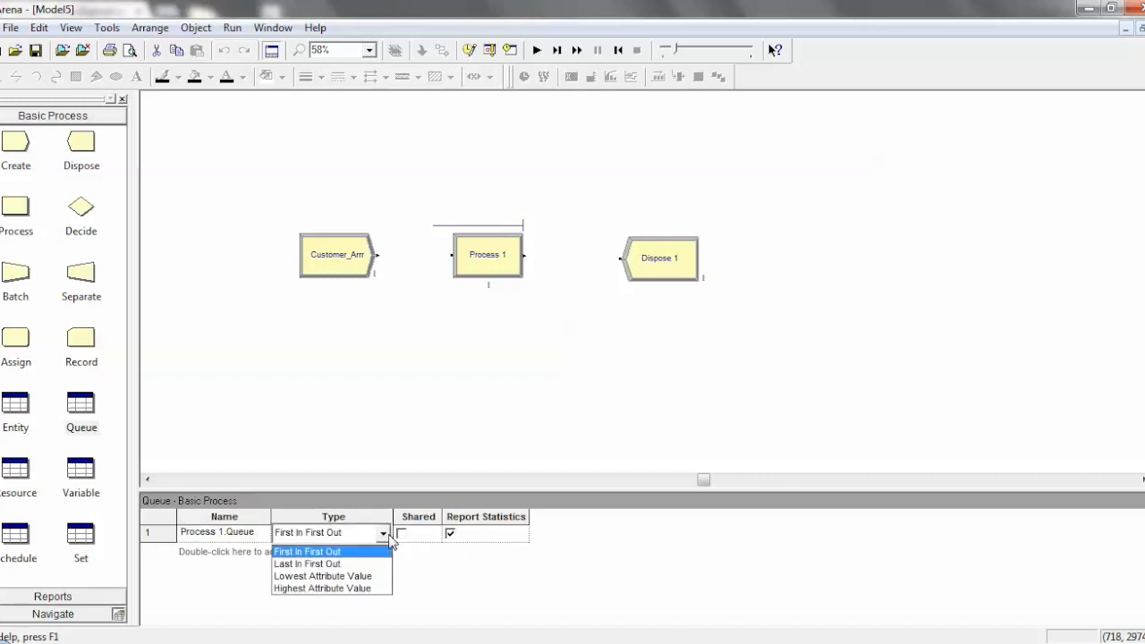
mouse_move(307, 563)
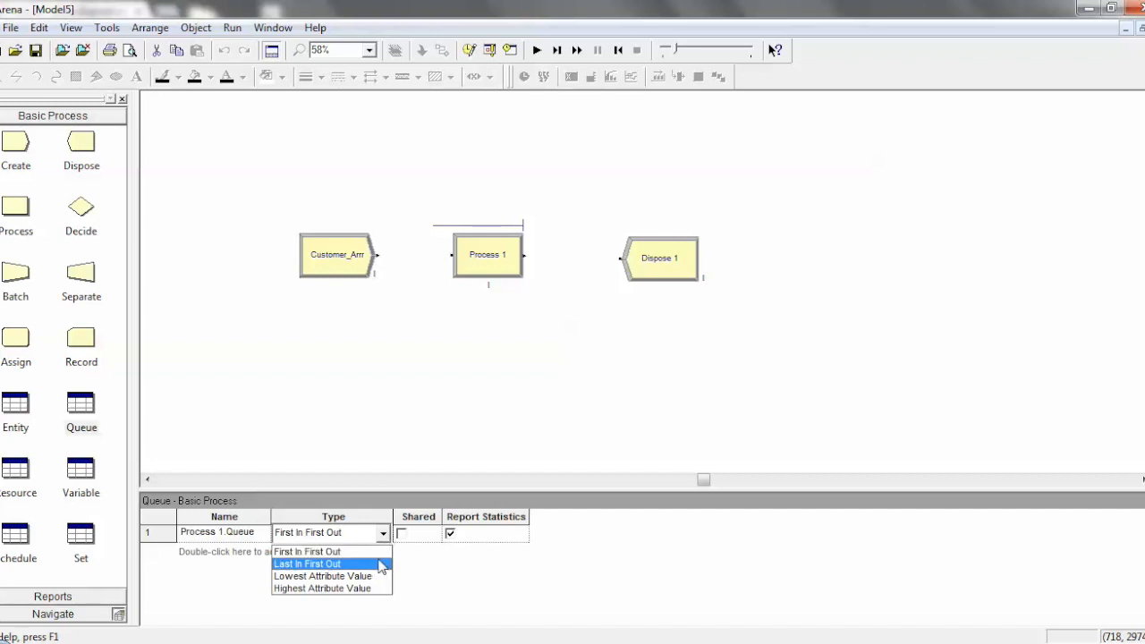
mouse_move(331, 589)
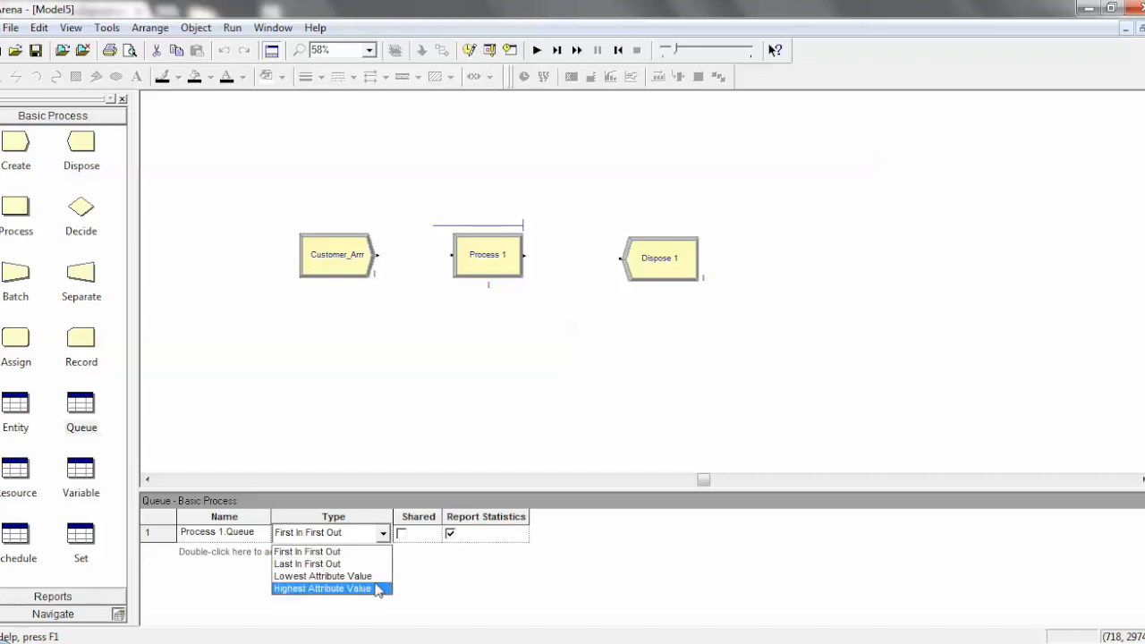
click(322, 576)
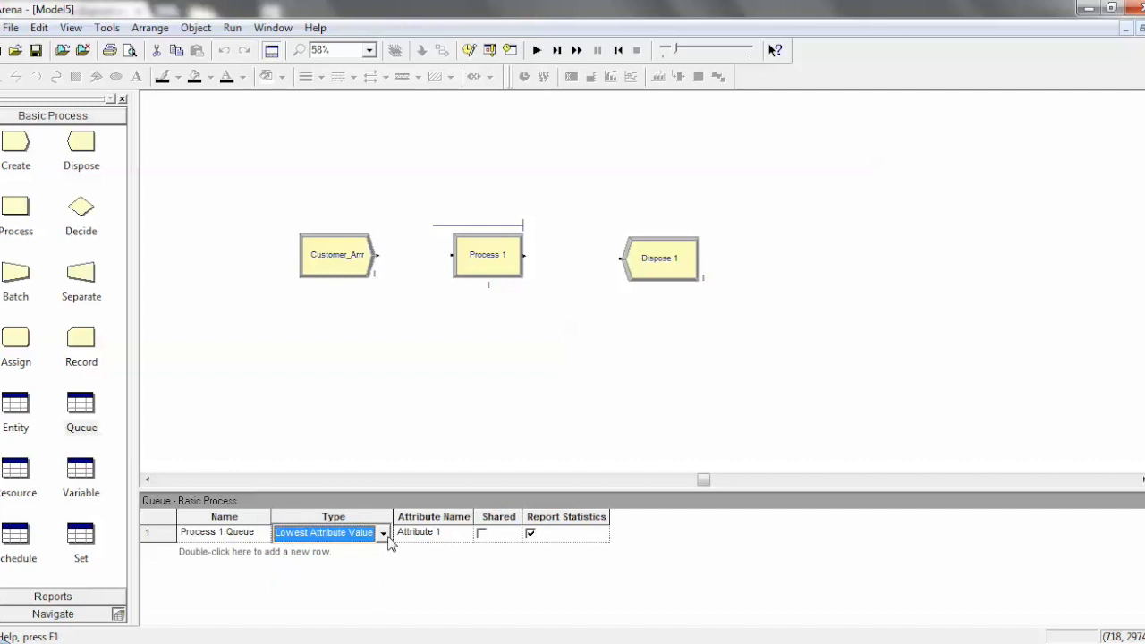
click(466, 533)
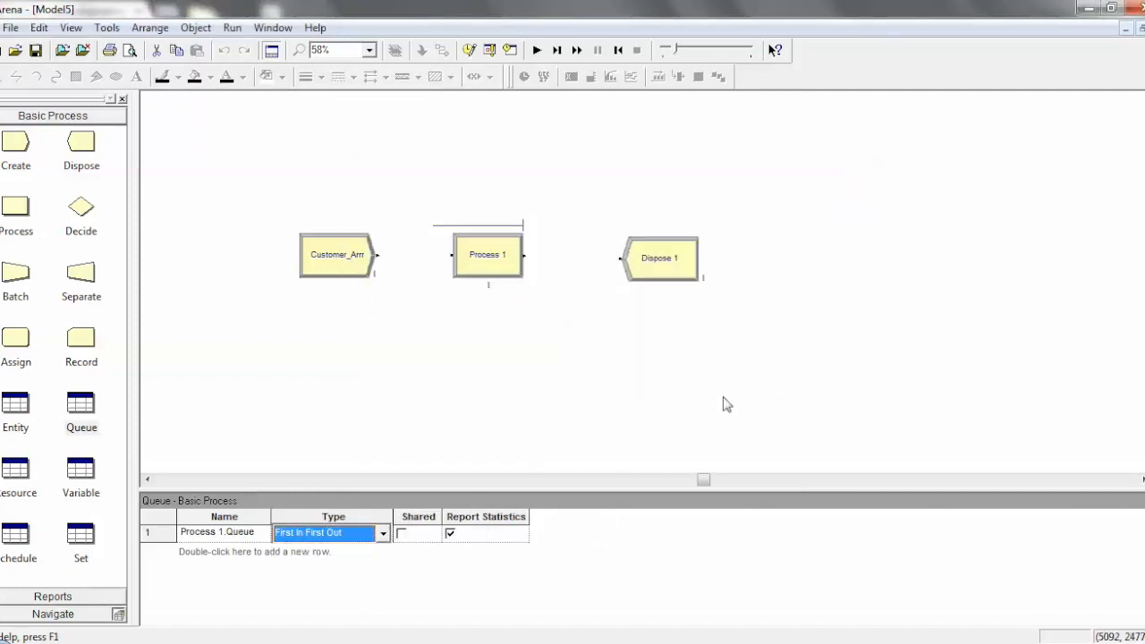
mouse_move(767, 286)
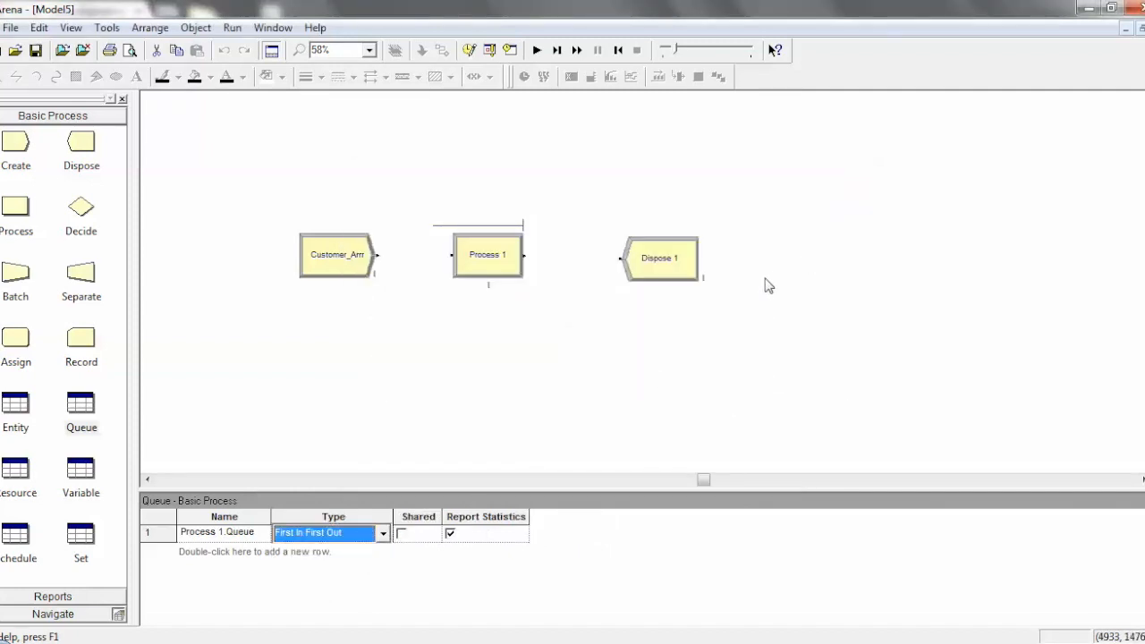